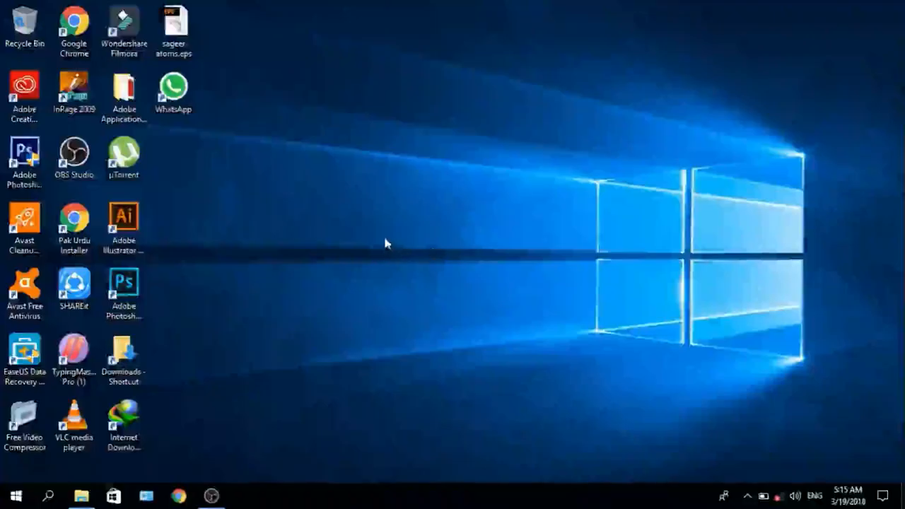
mouse_move(394, 234)
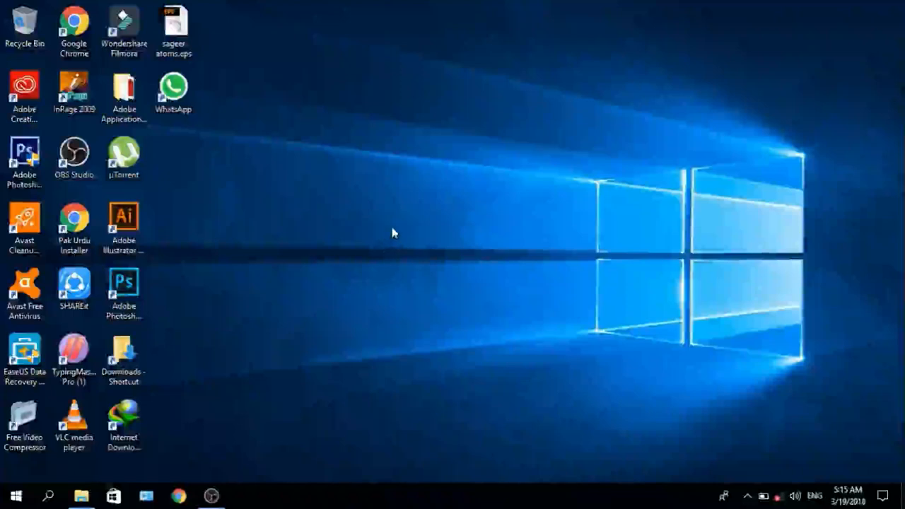
mouse_move(525, 264)
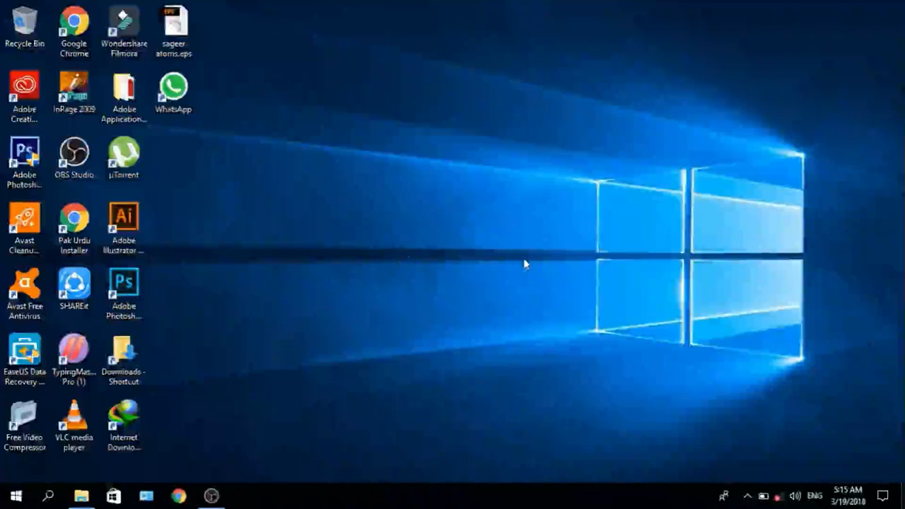
mouse_move(442, 286)
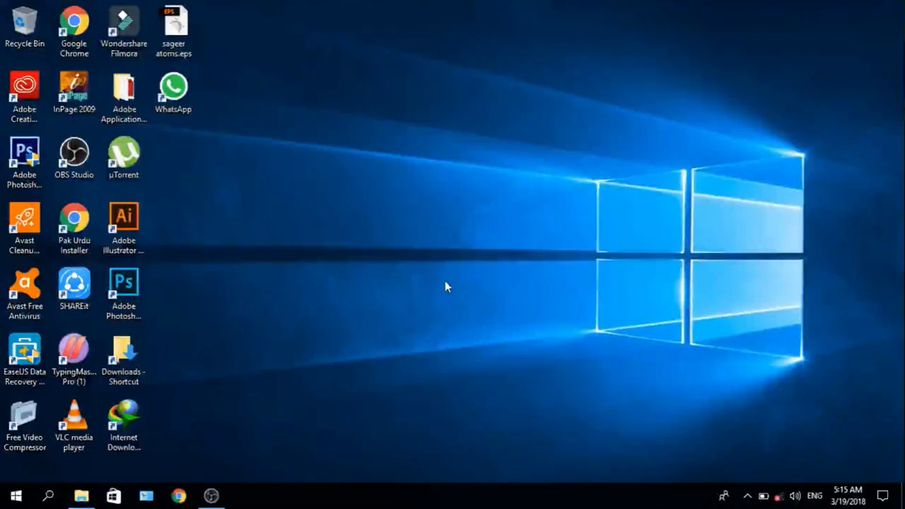
mouse_move(303, 241)
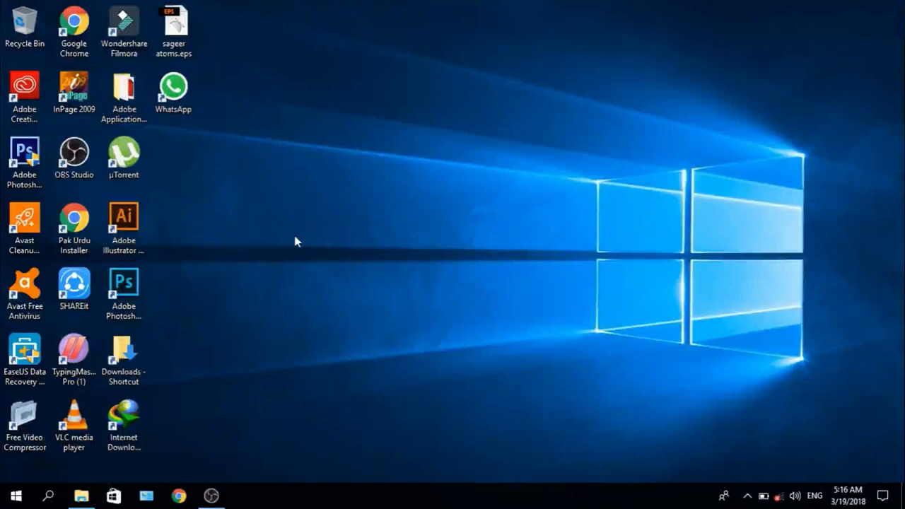
mouse_move(342, 276)
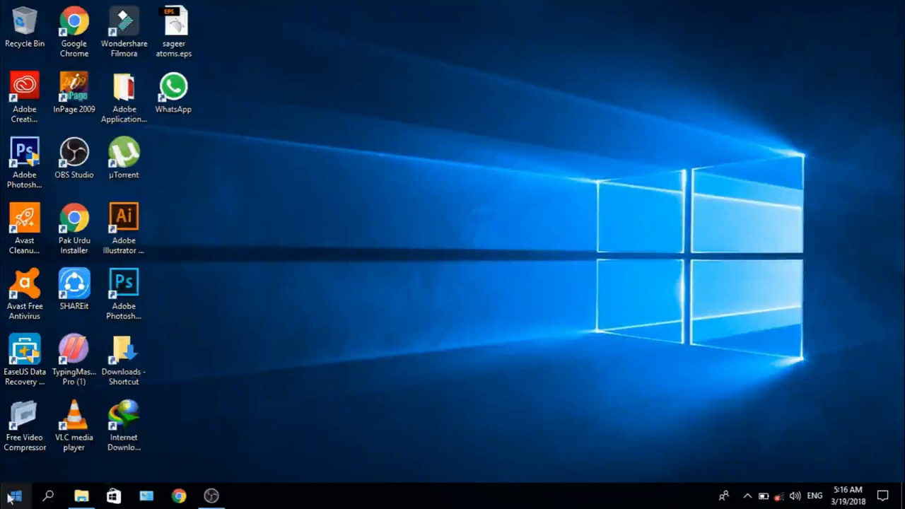
Search Windows for Notepad and launch a blank untitled document.
click(48, 495)
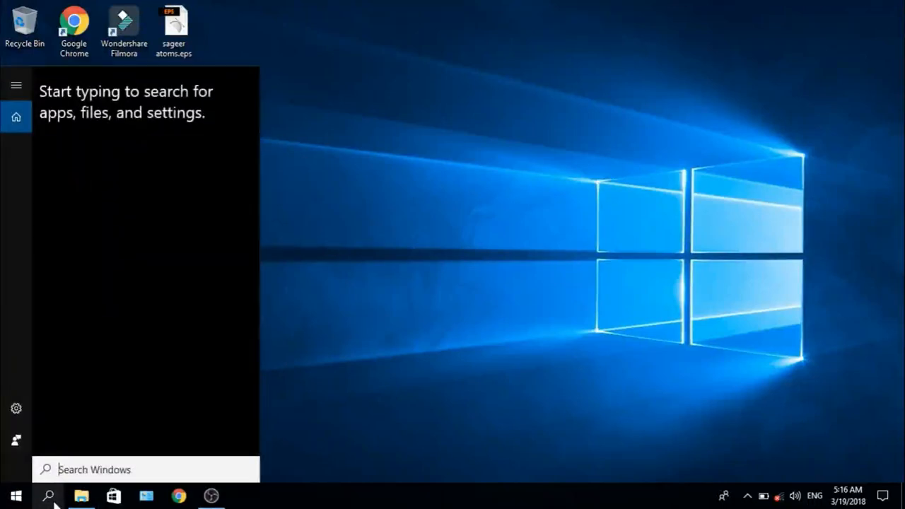
text(n)
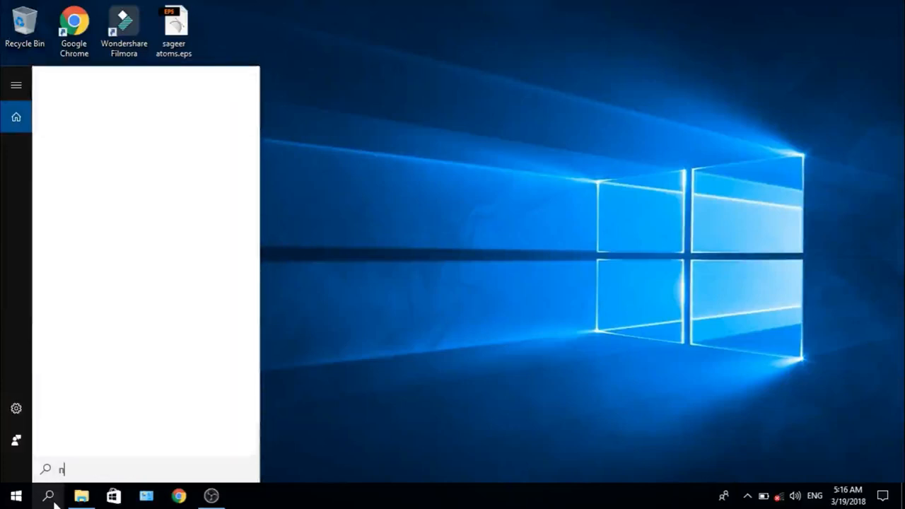
text(ow)
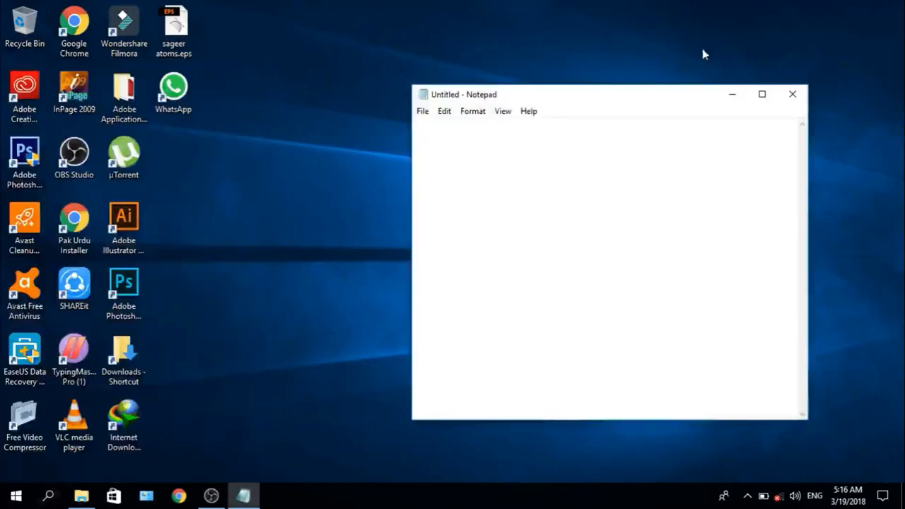
Maximize Notepad and write the first script line 'Dim sapi', removing a stray typo.
click(761, 94)
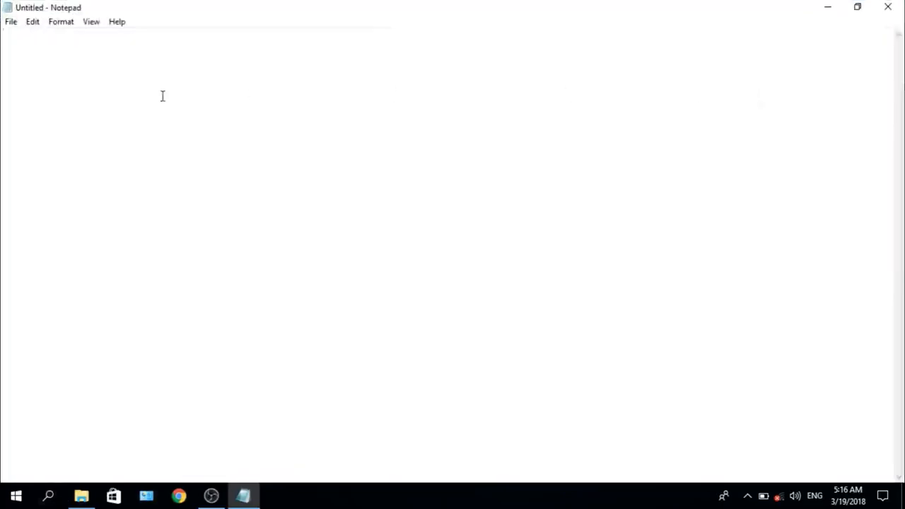
mouse_move(204, 128)
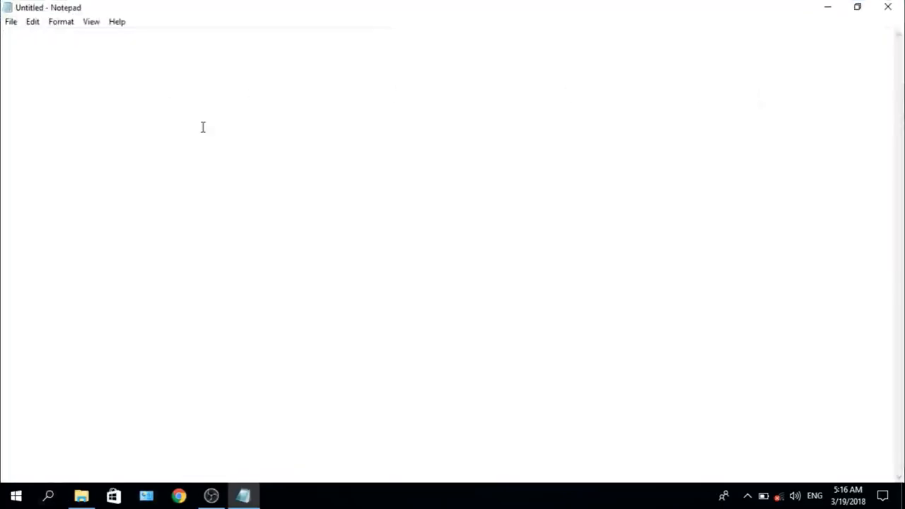
mouse_move(161, 150)
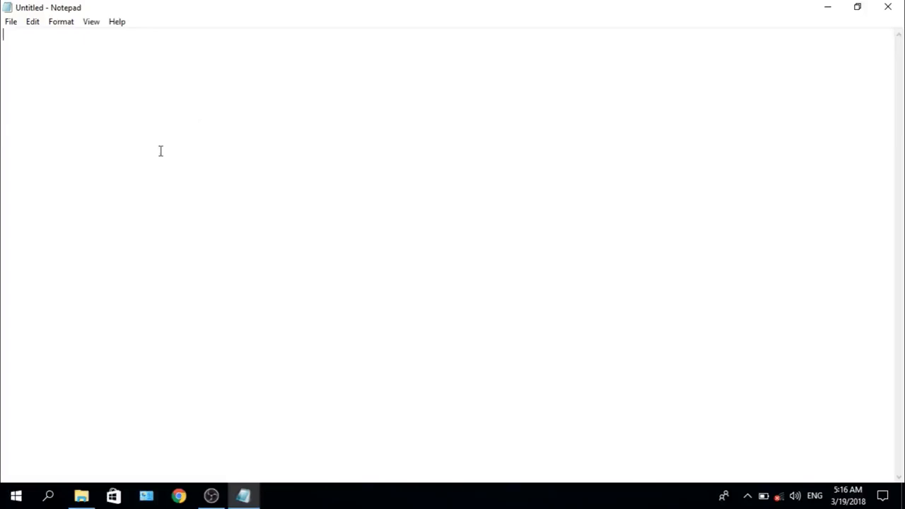
text(/s)
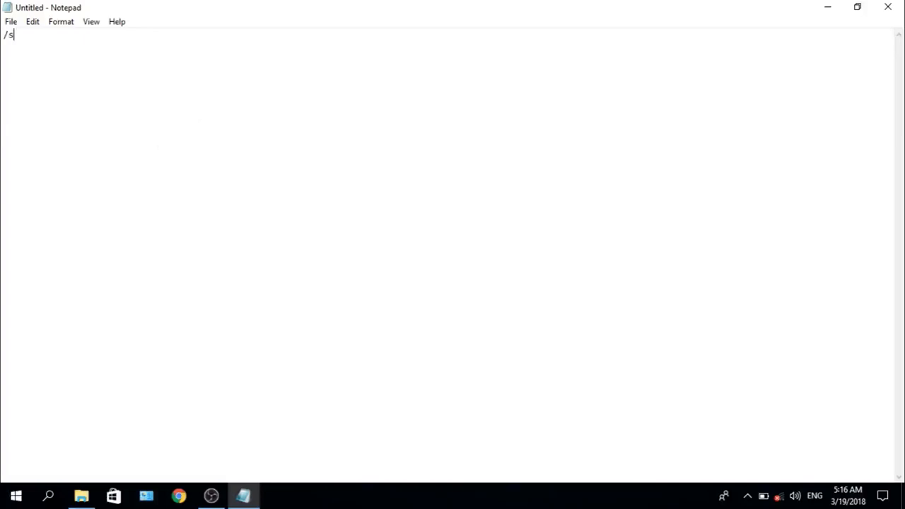
key(BackSpace)
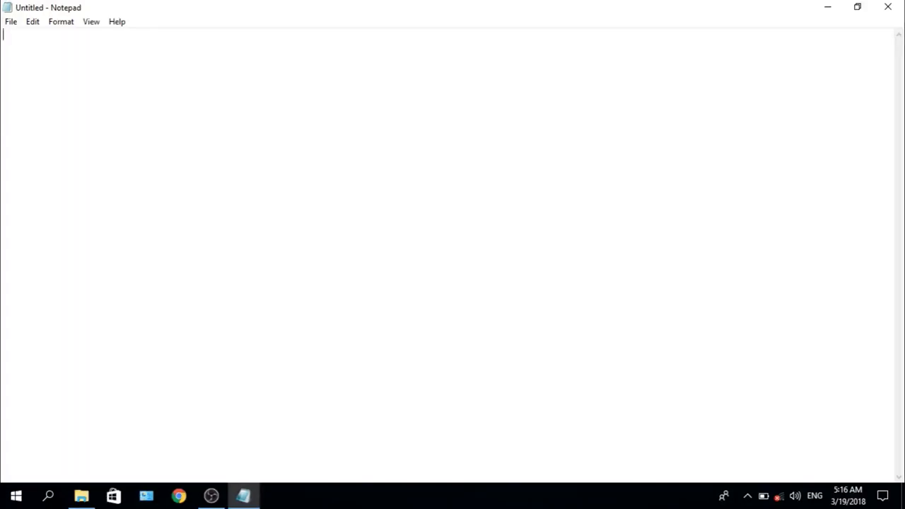
text(D)
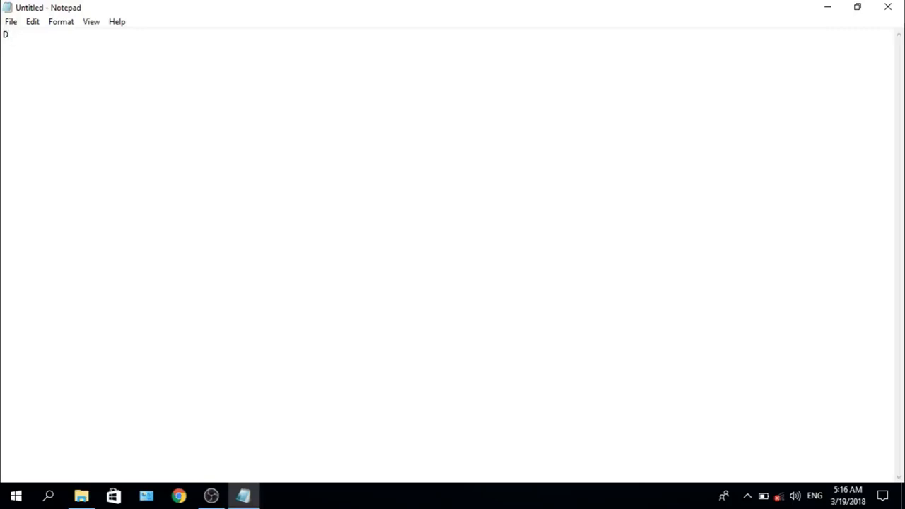
text(im)
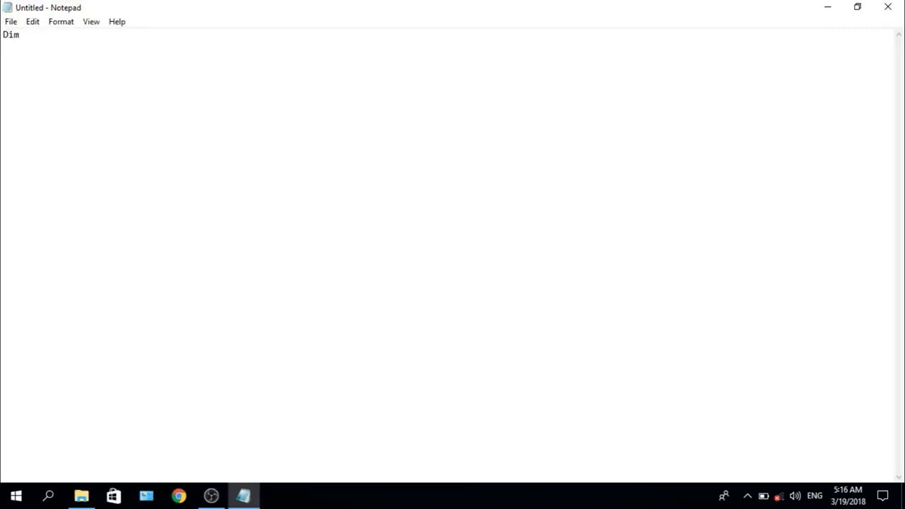
text(s)
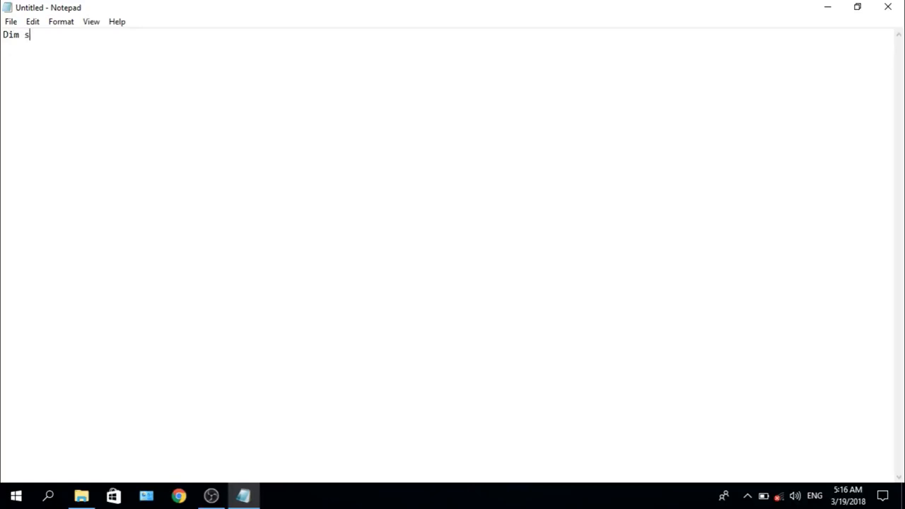
text(api)
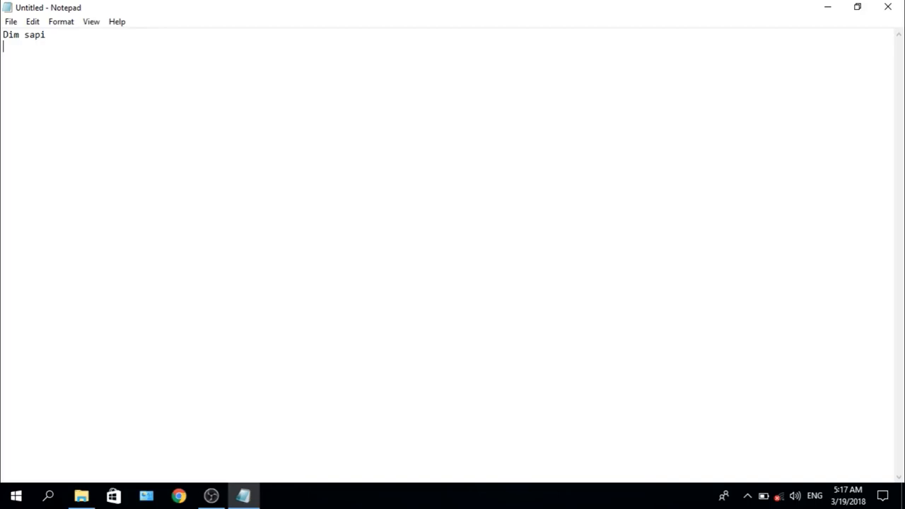
Begin line 2 with 'set sapi = createobject'.
text(se)
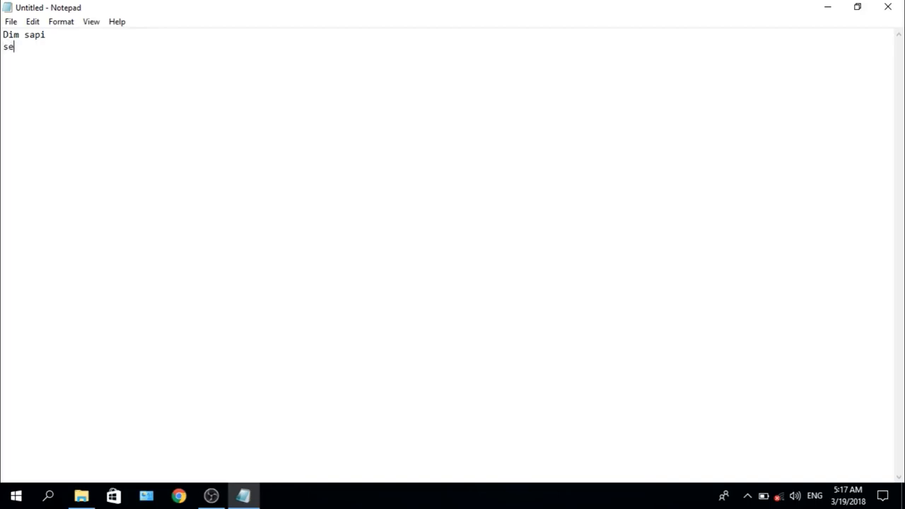
text(t)
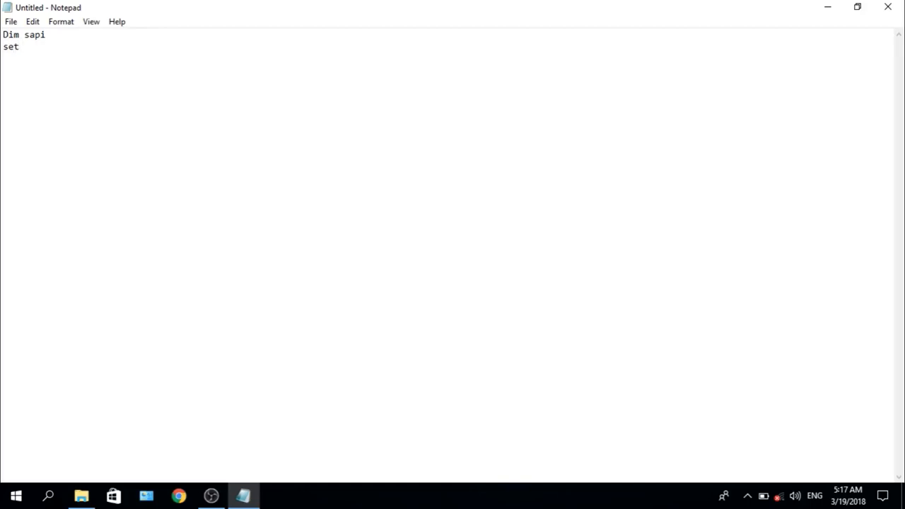
text(sapi =)
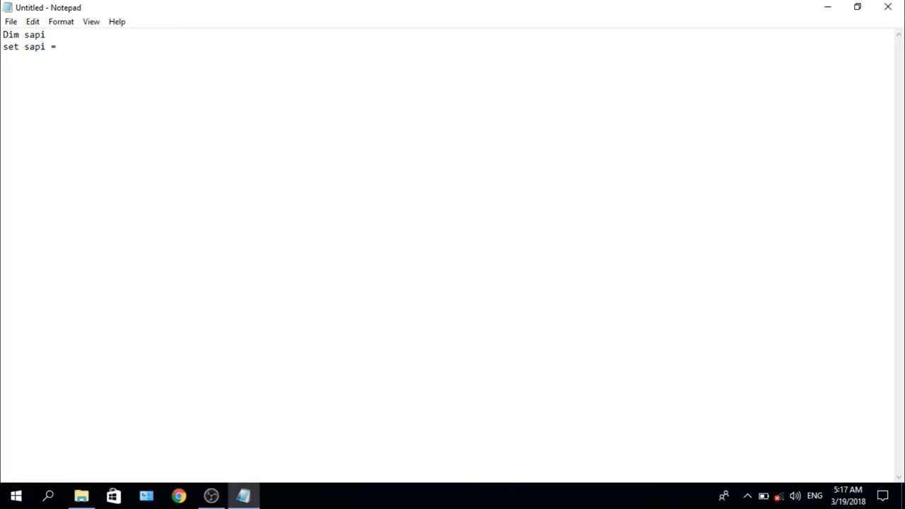
text(cr)
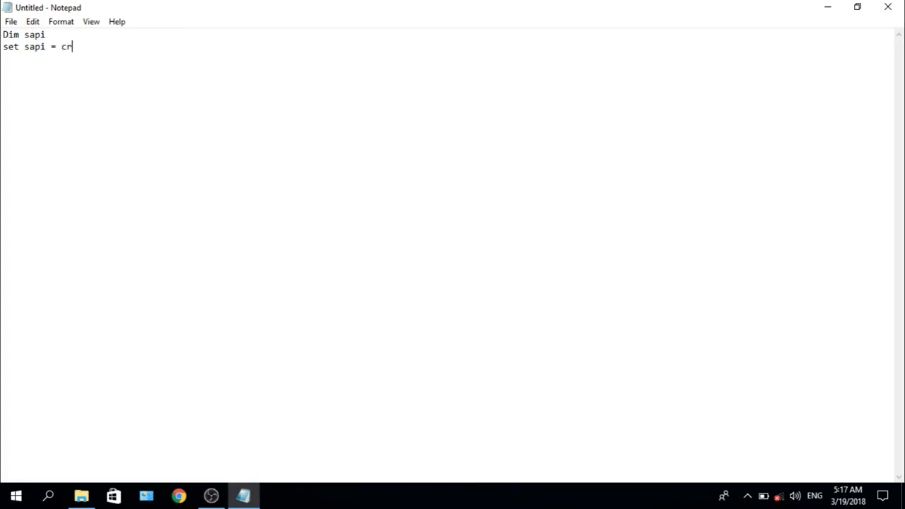
text(eate)
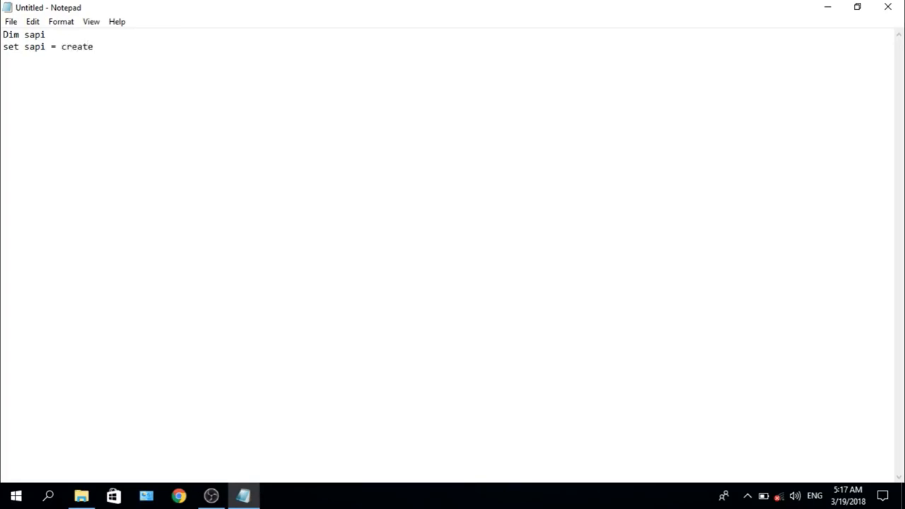
text(o)
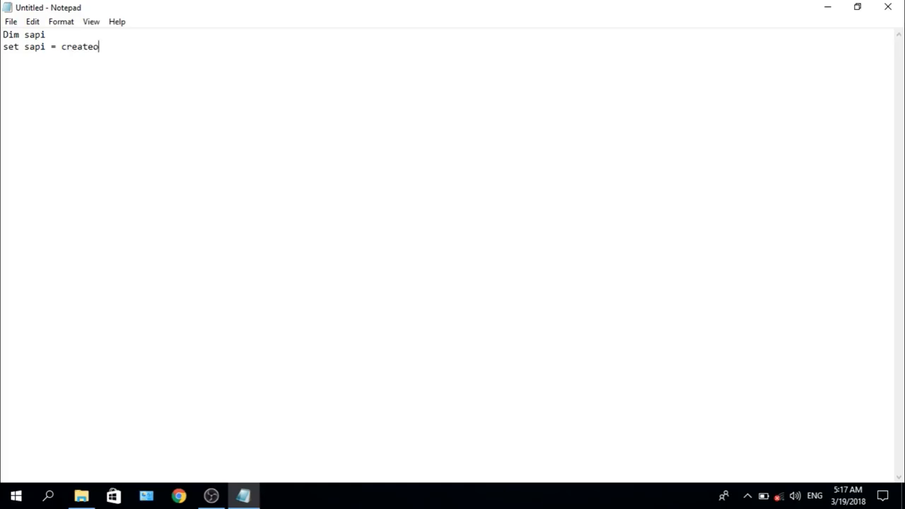
text(bj)
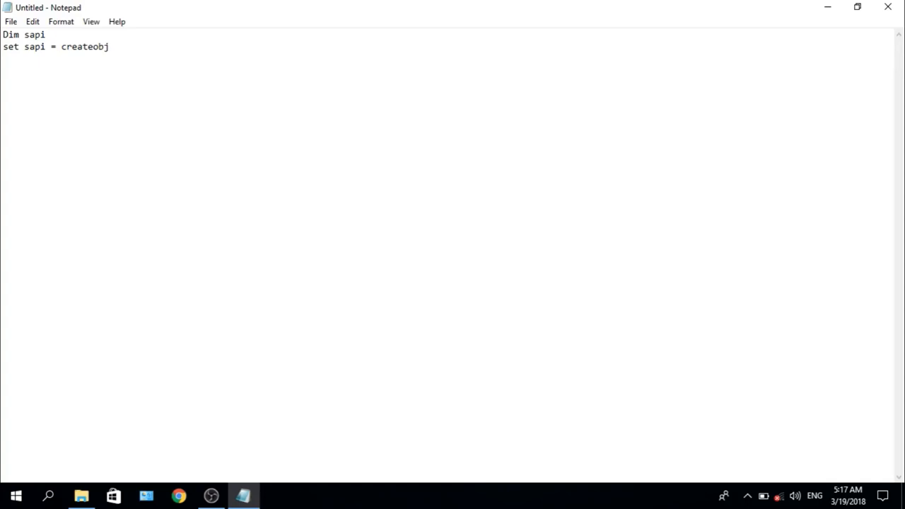
text(ec)
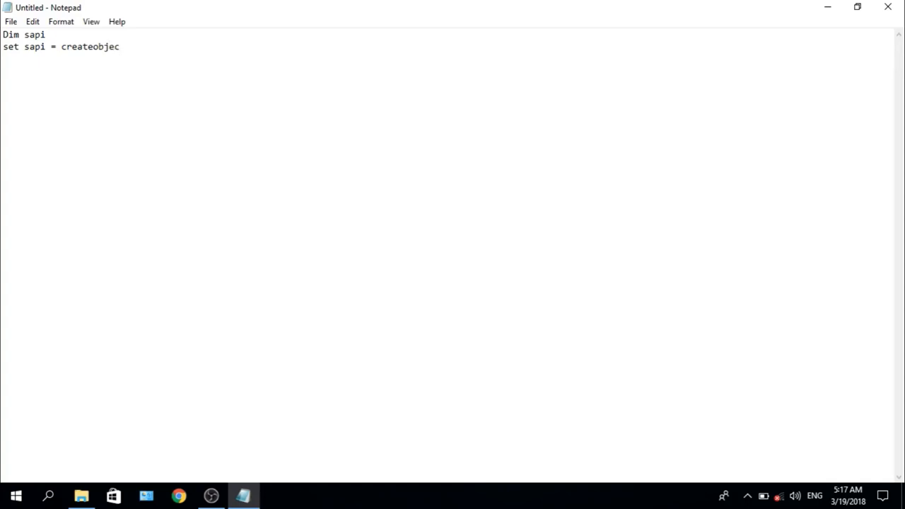
text(t)
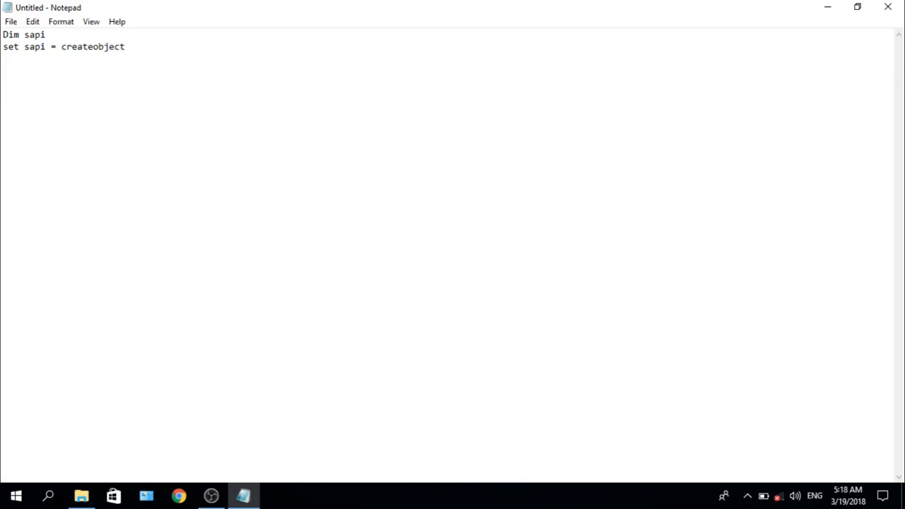
Finish line 2 with ("sapi.spvoice"), fixing typos, and start a new line.
text(((()
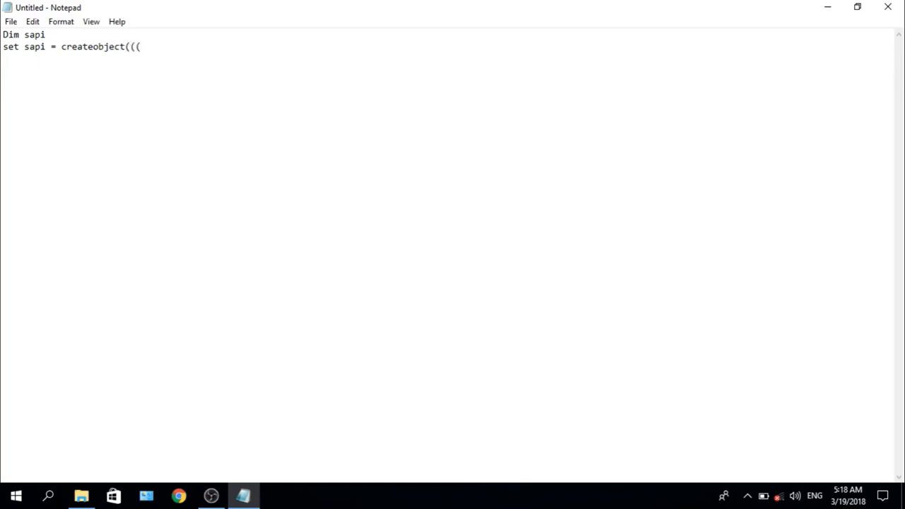
key(BackSpace)
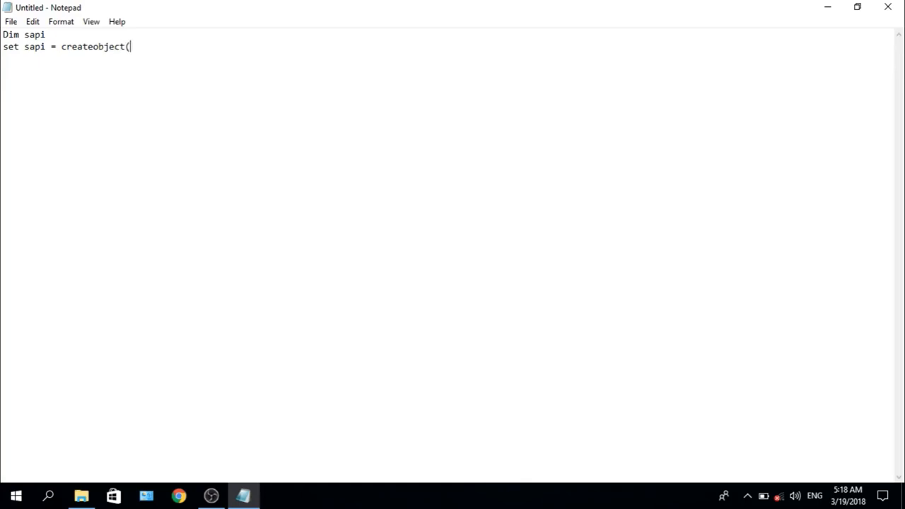
text(s)
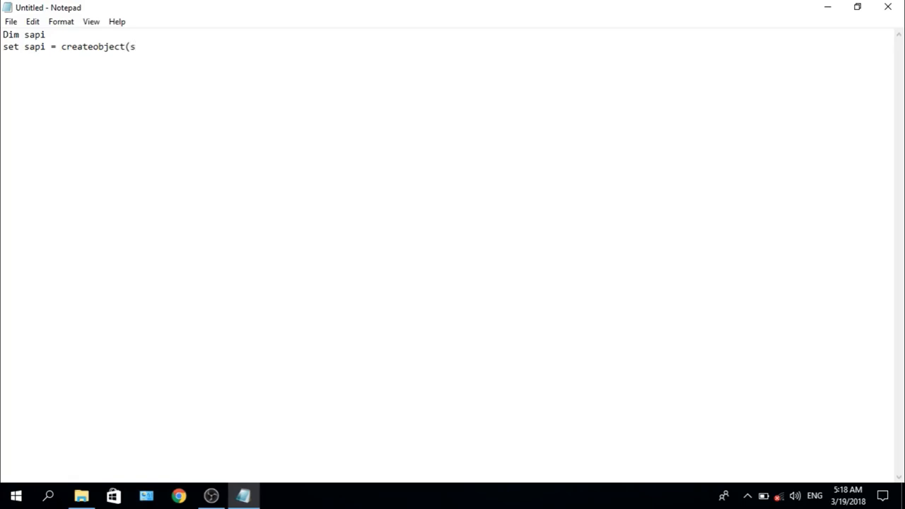
key(Backspace)
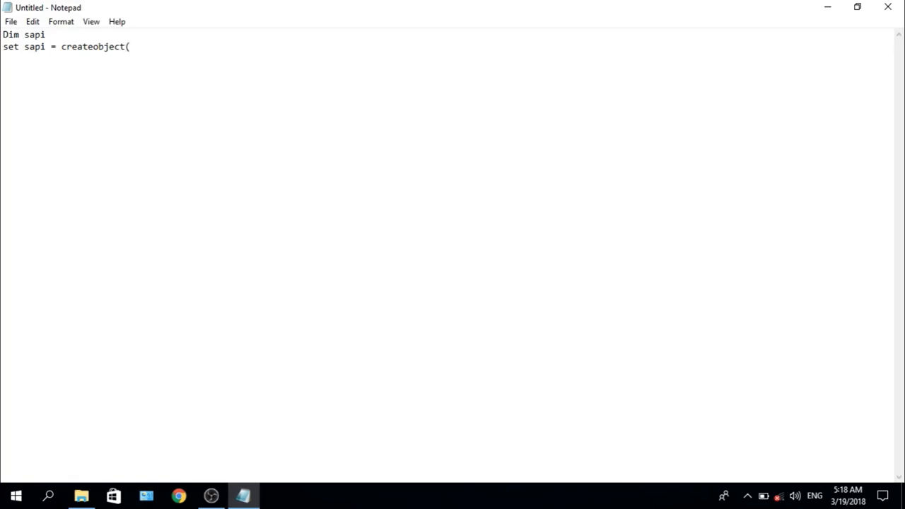
text(")
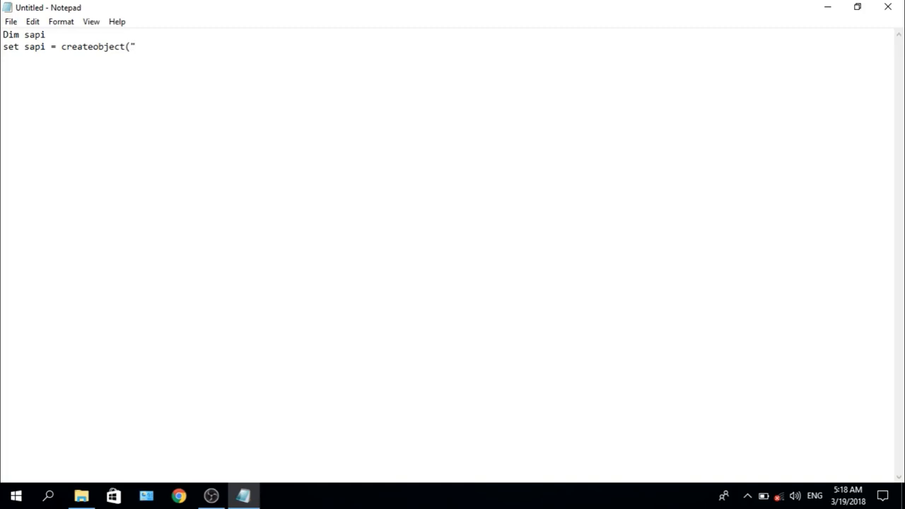
text(s)
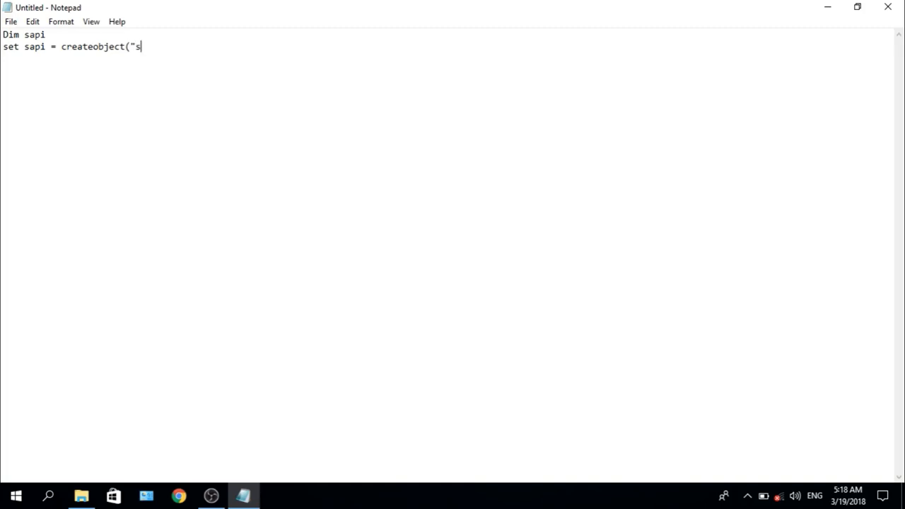
text(ap)
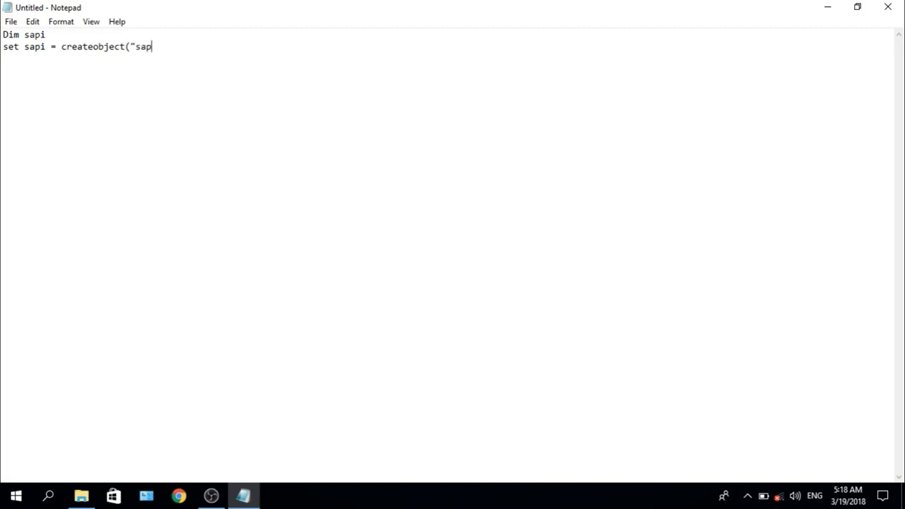
text(i.)
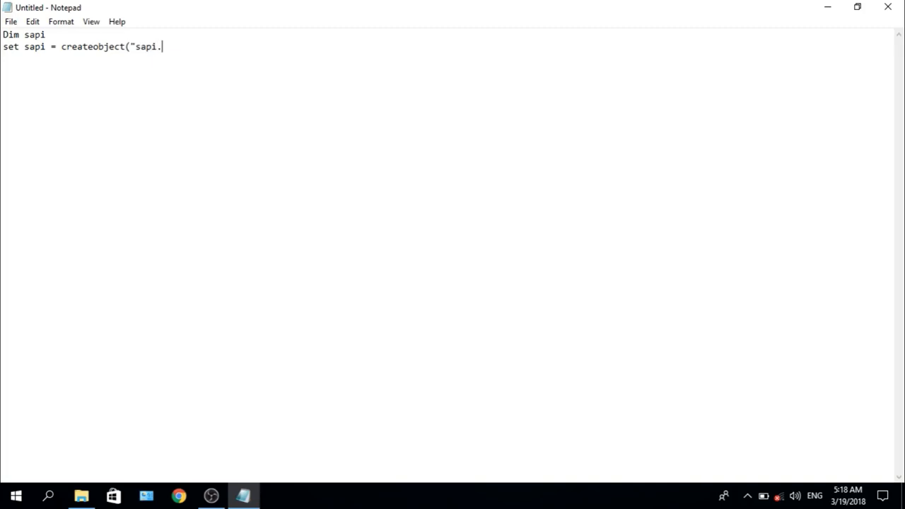
text(sp)
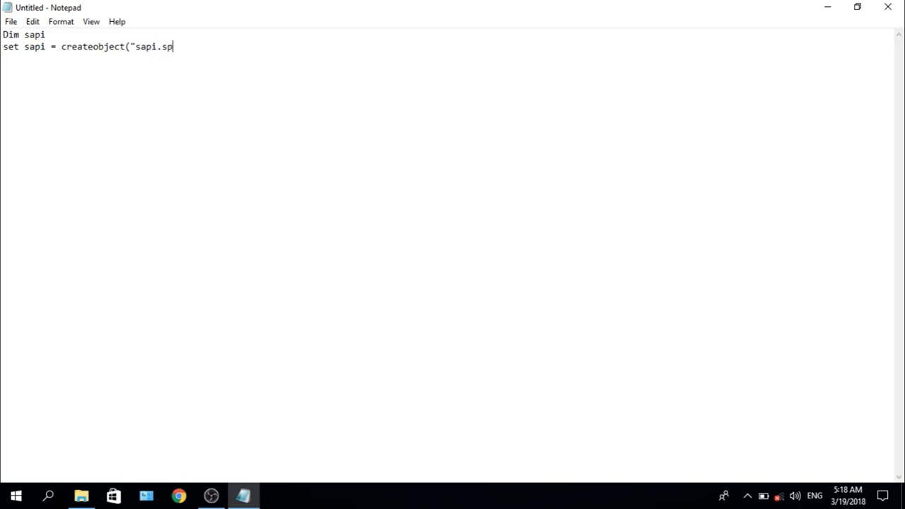
text(voe)
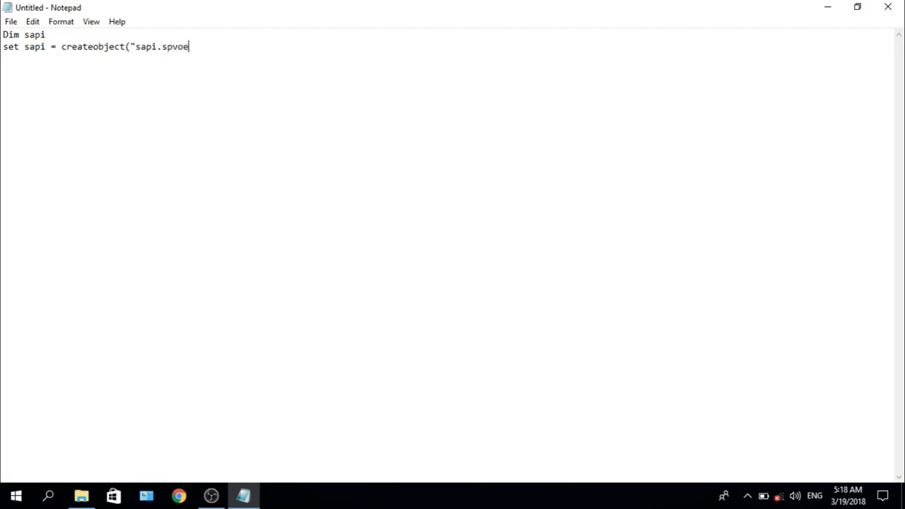
key(Backspace)
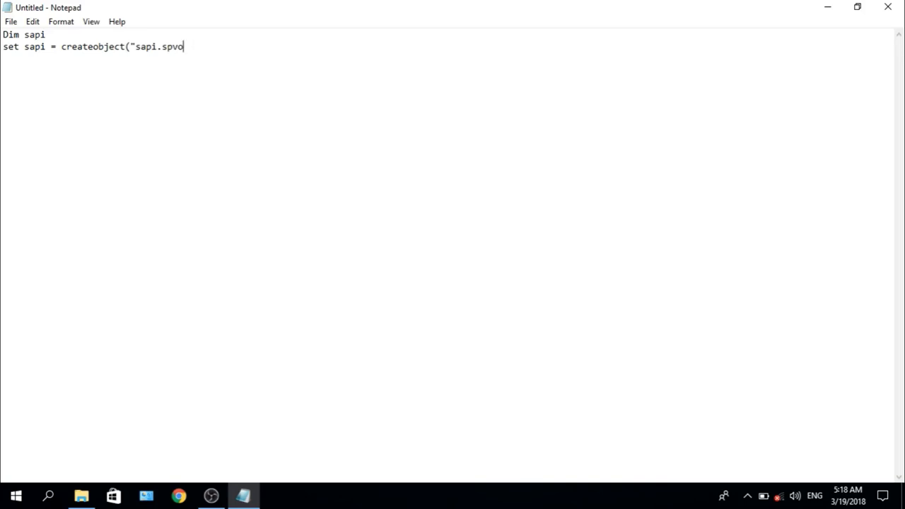
text(ice)
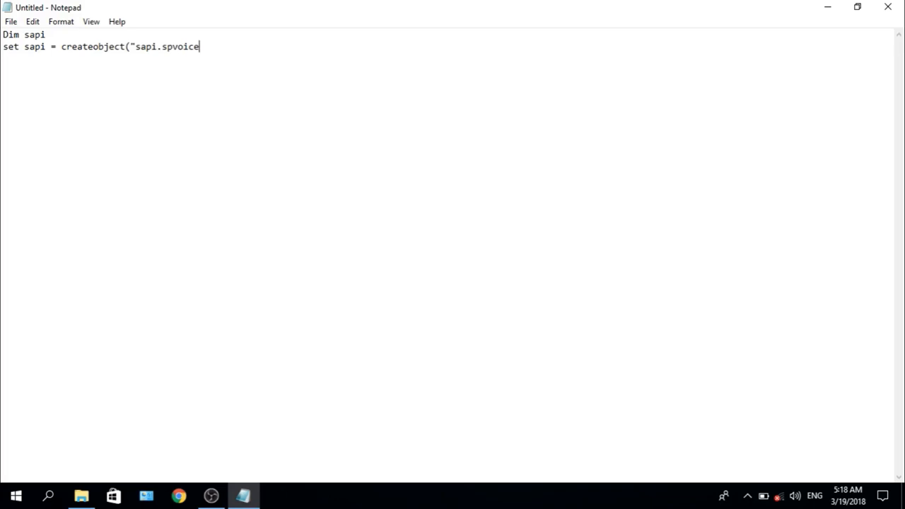
text(")
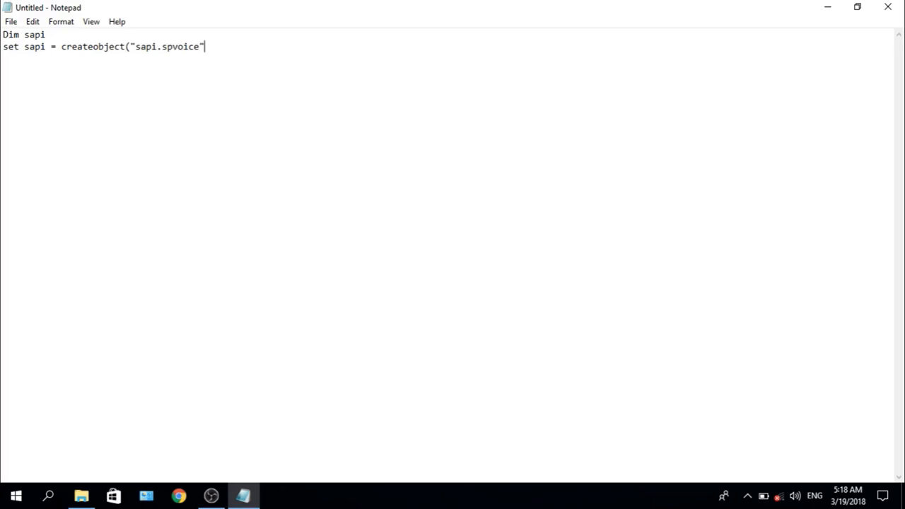
text())
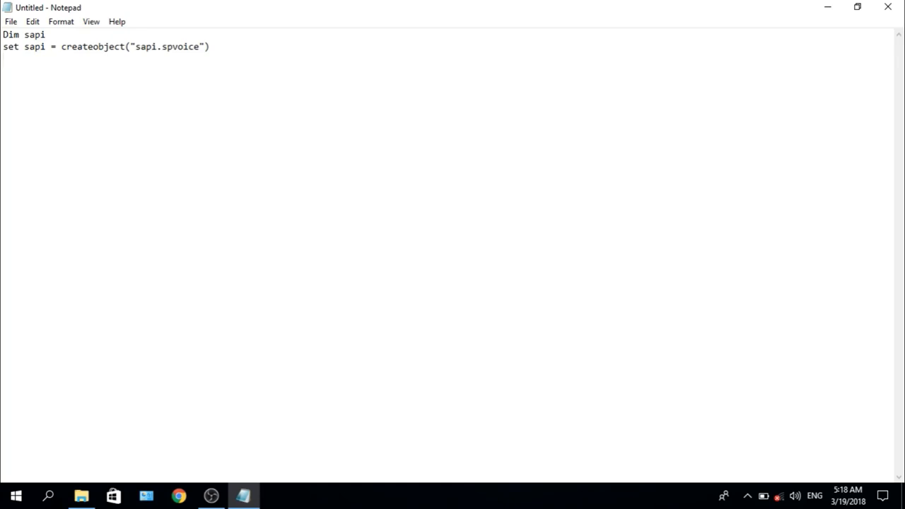
key(Return)
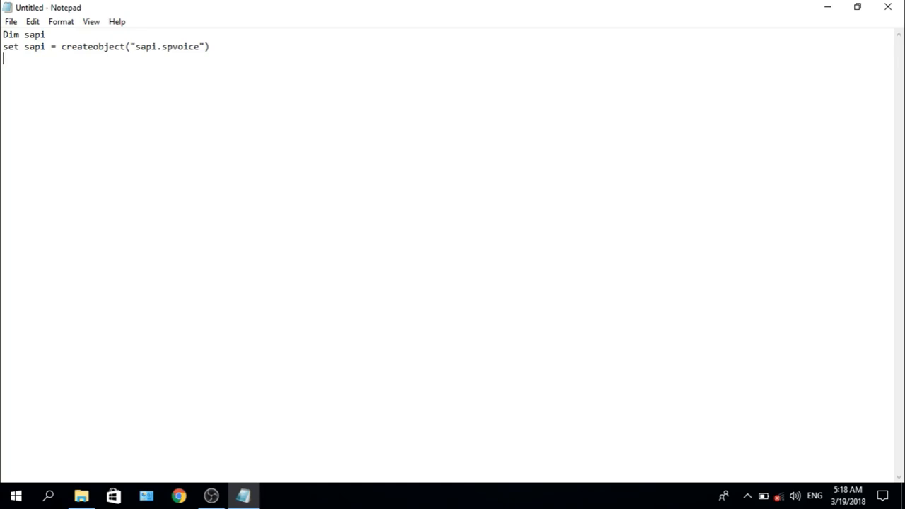
Start line 3 with 'sapi.speake' and an opening quote.
text(sa)
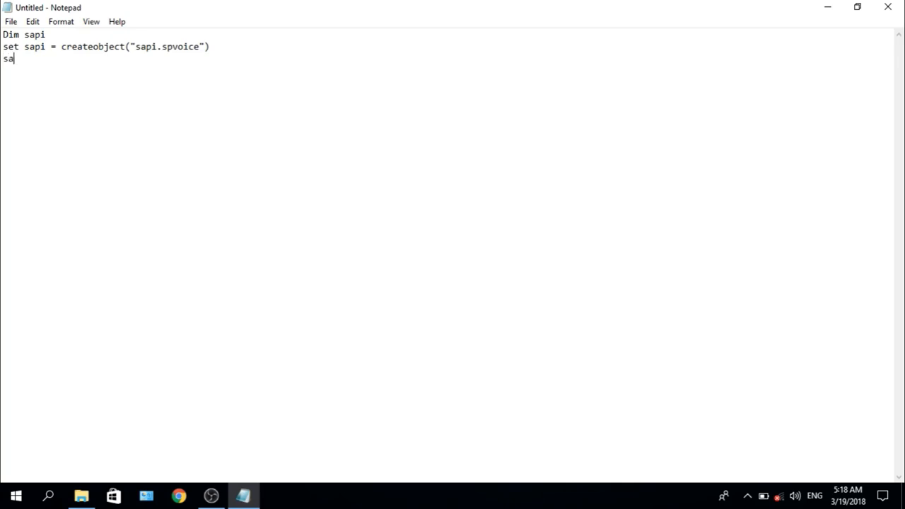
text(pi)
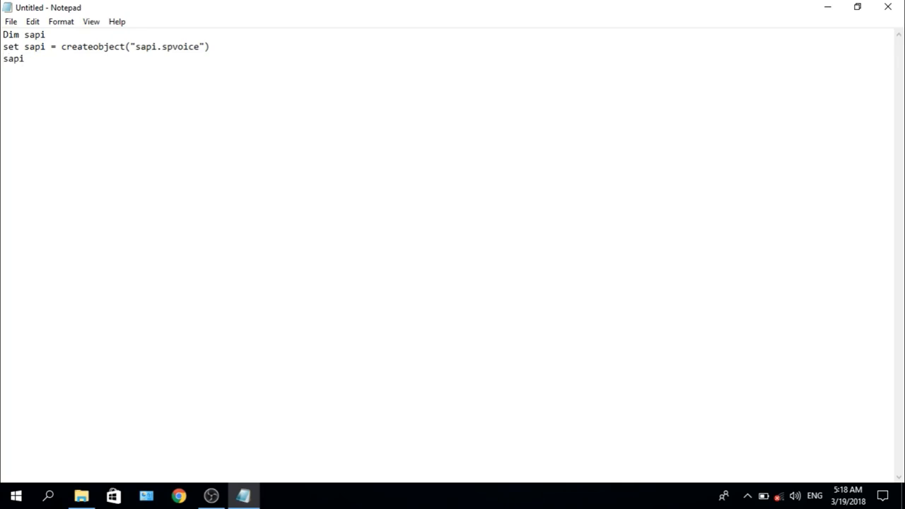
text(.)
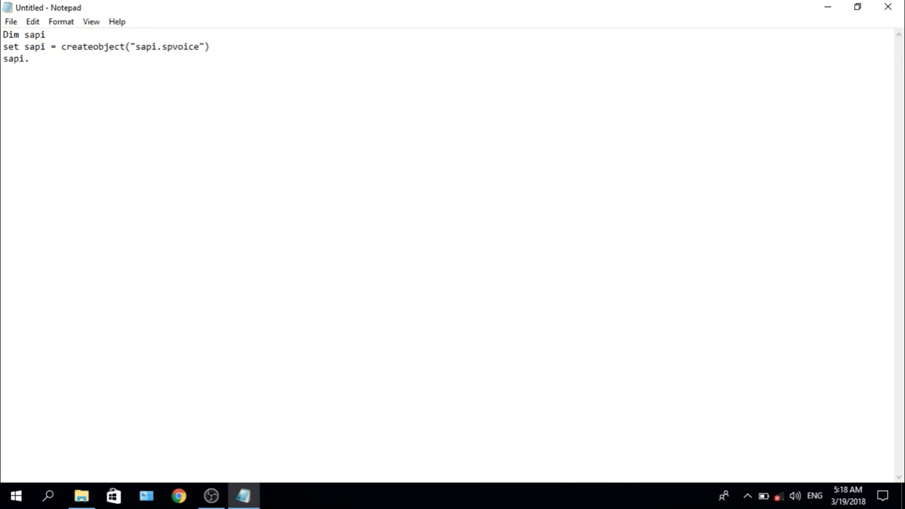
text(spea)
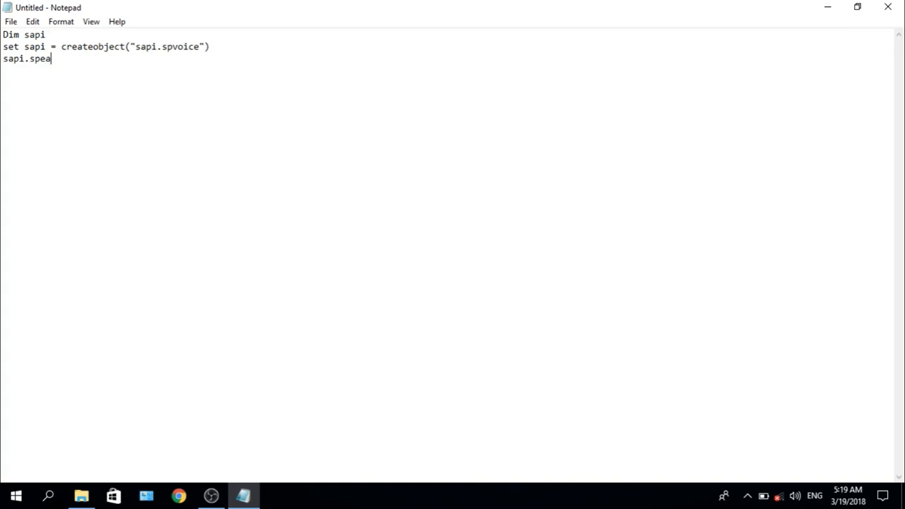
text(ke)
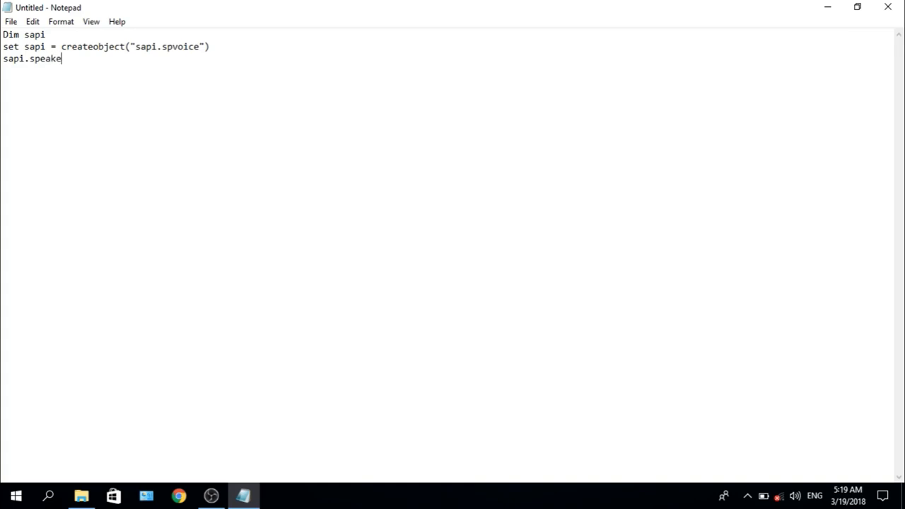
text(")
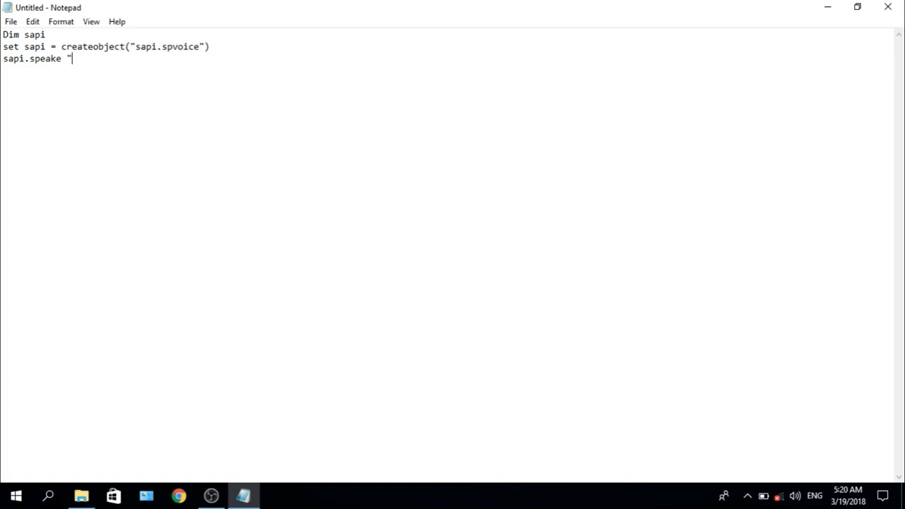
Write the quoted greeting "welcome Asif Falak." to complete line 3.
text(w)
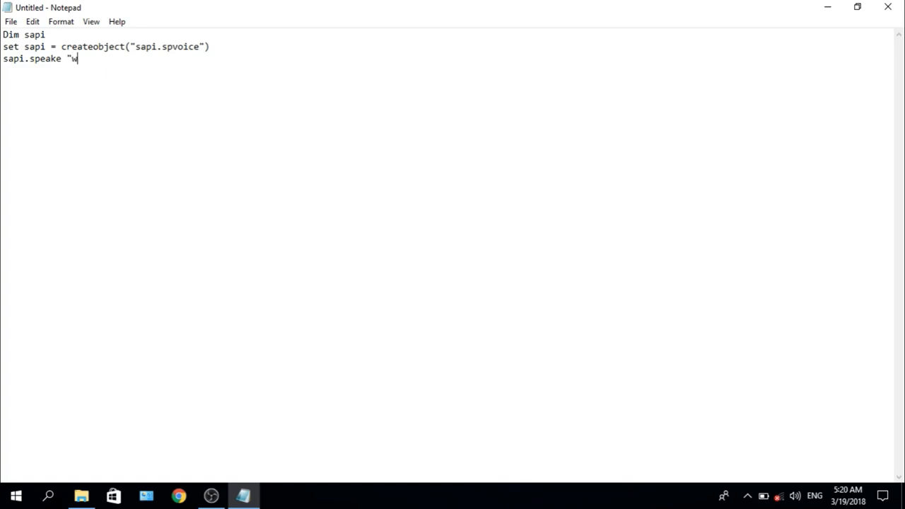
text(el)
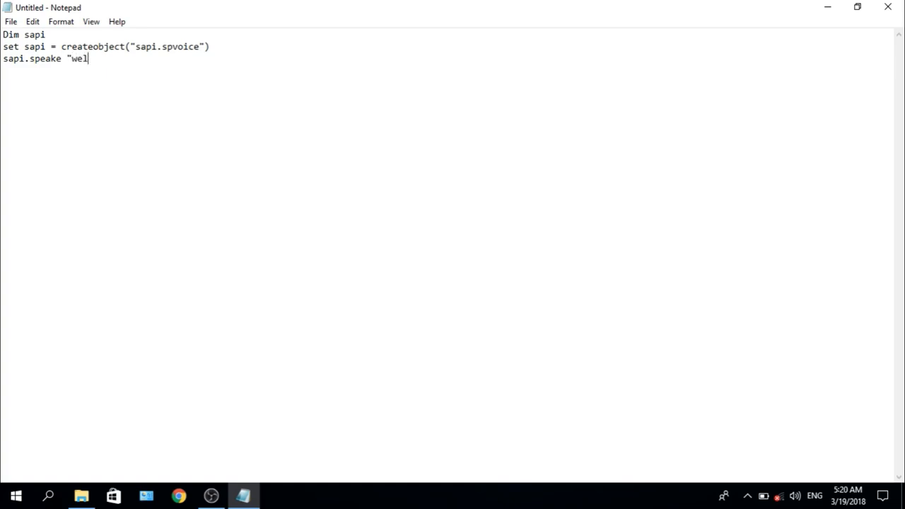
text(co)
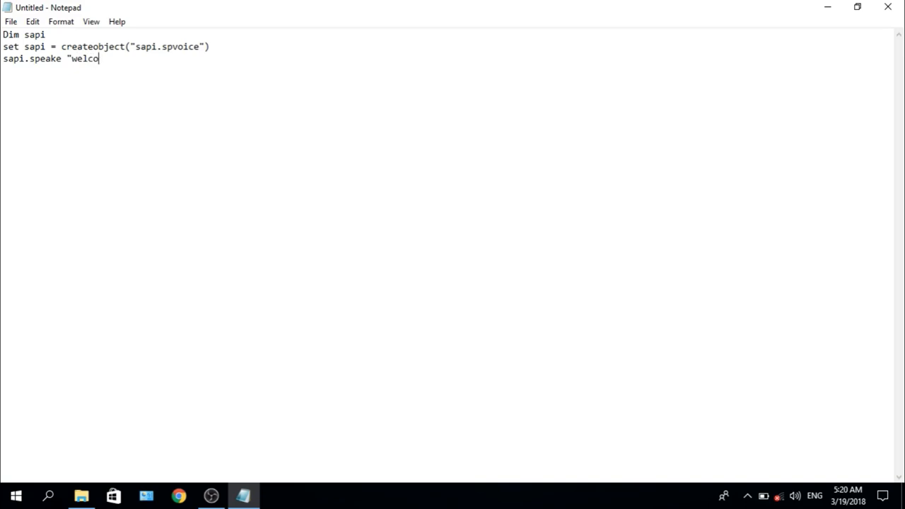
text(me)
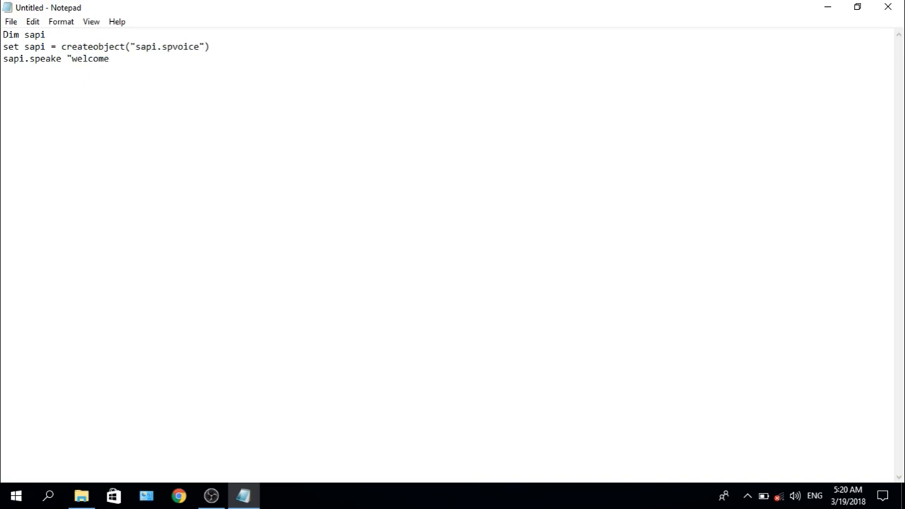
text(As)
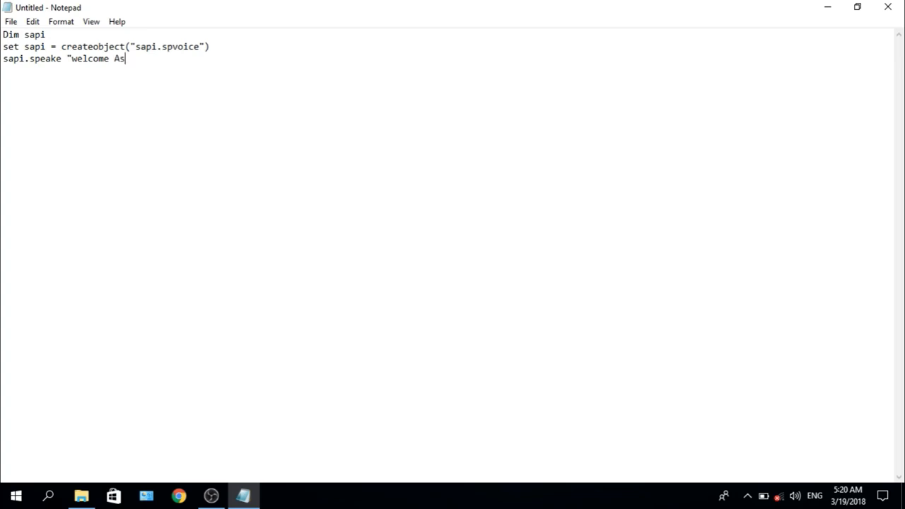
text(if)
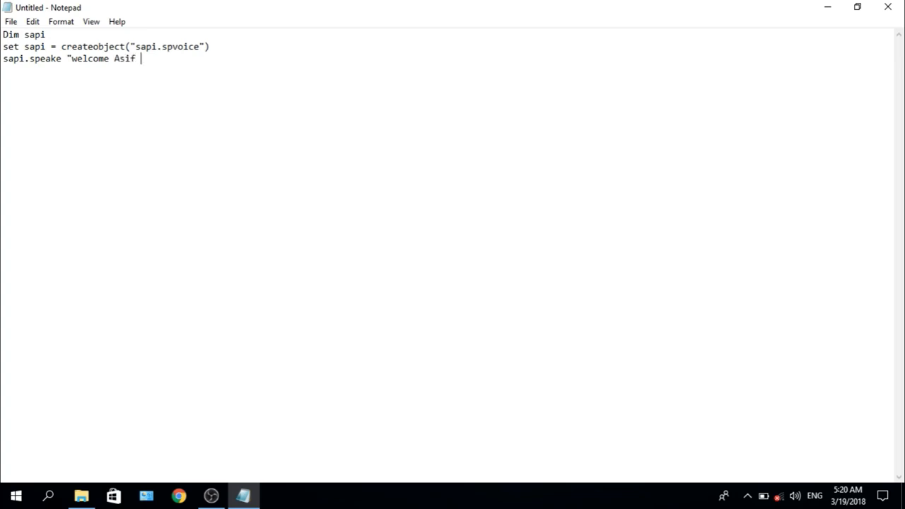
text(Falak.)
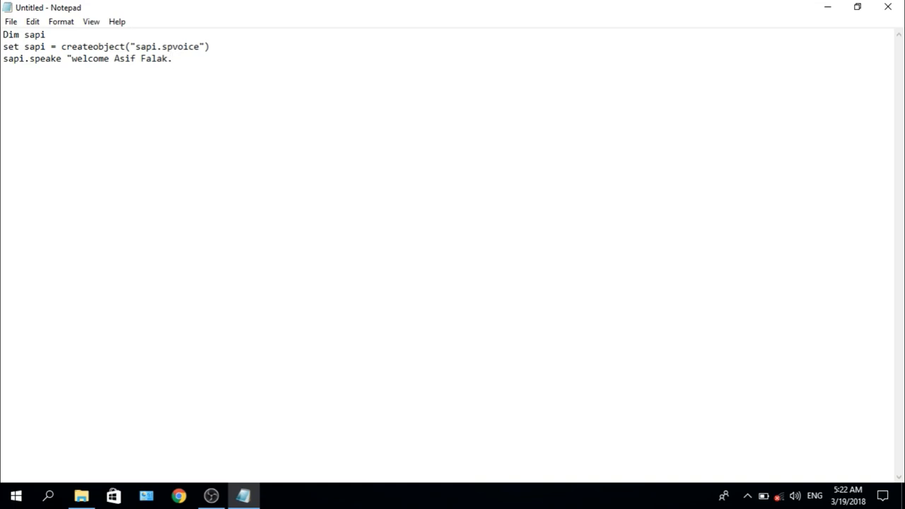
text(")
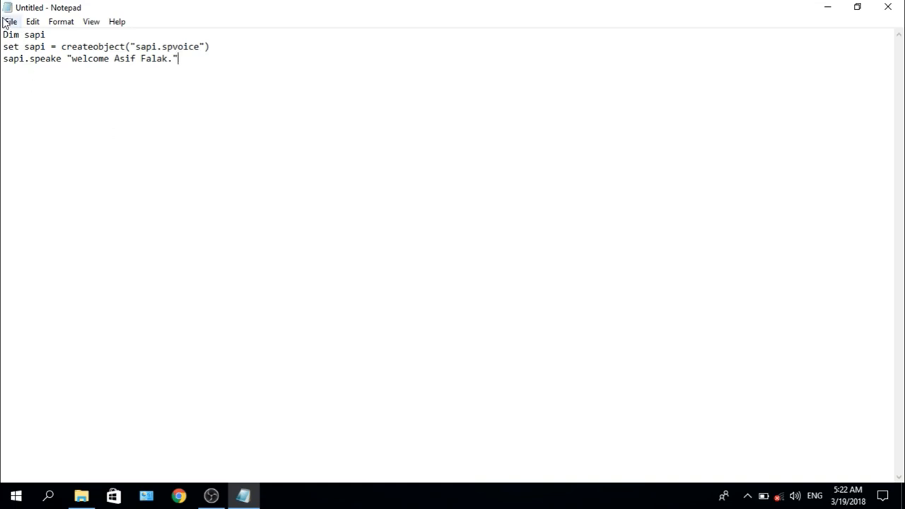
Start saving the script via File > Save and choose the Music folder as location.
click(12, 22)
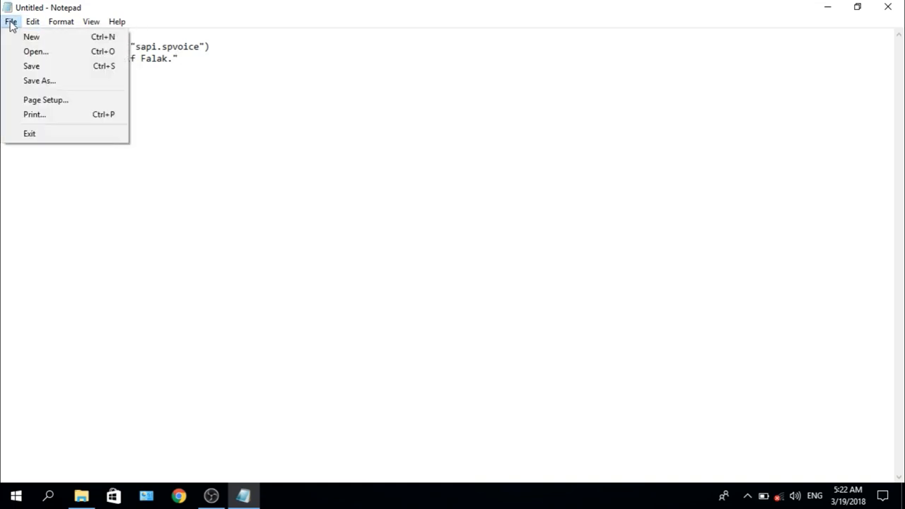
mouse_move(31, 66)
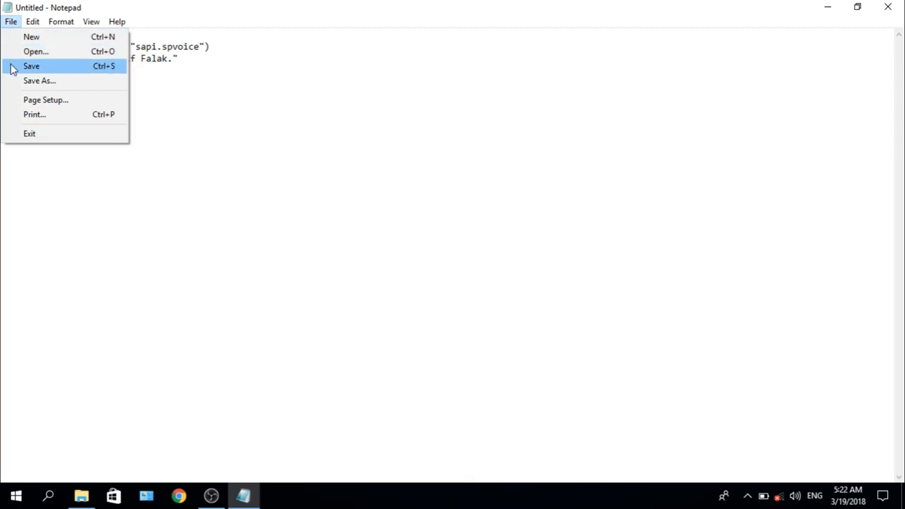
click(31, 67)
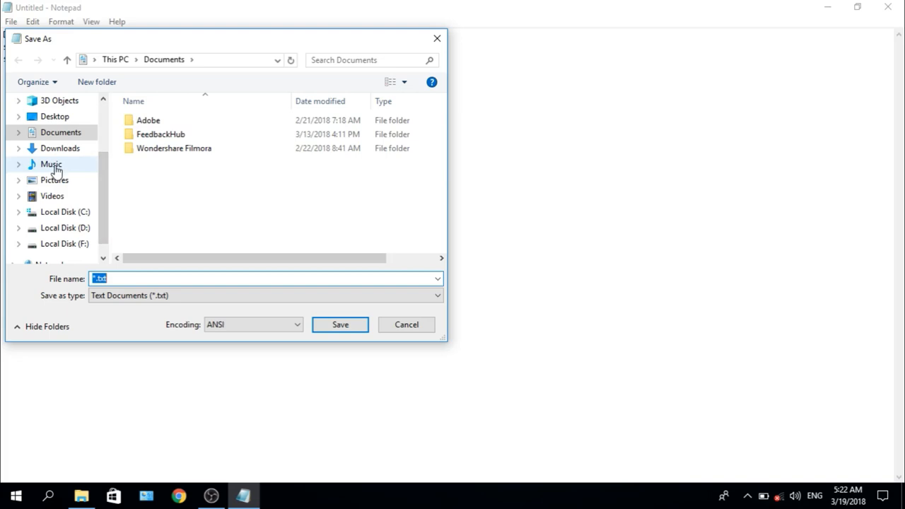
click(51, 164)
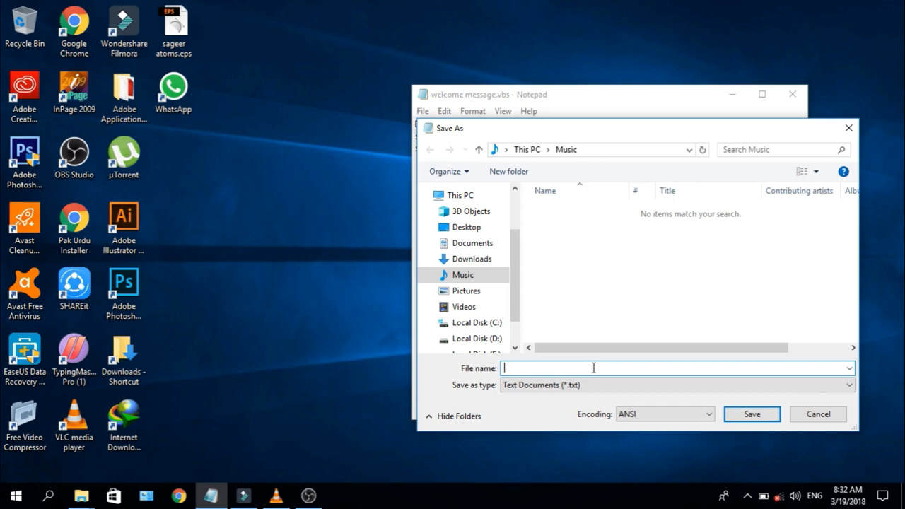
Enter the file name "welcome message.vbs" in quotes, correcting a typo.
text(")
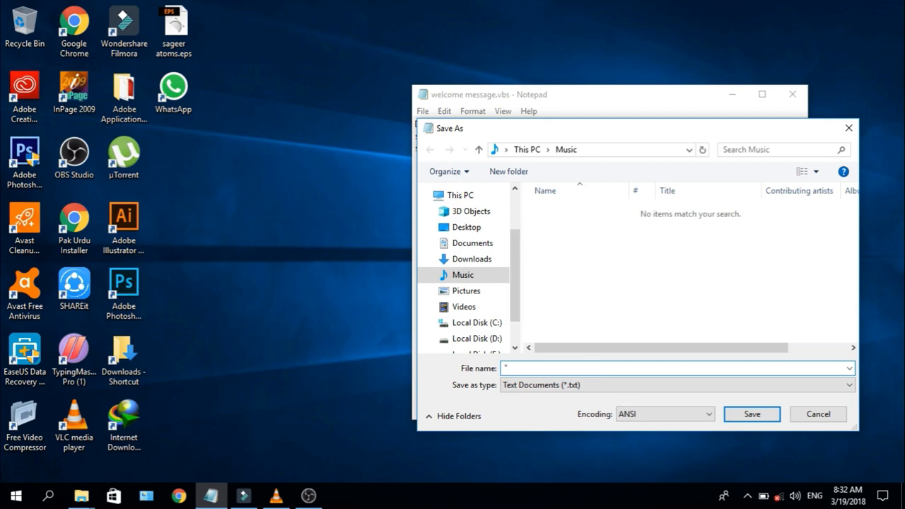
text(w)
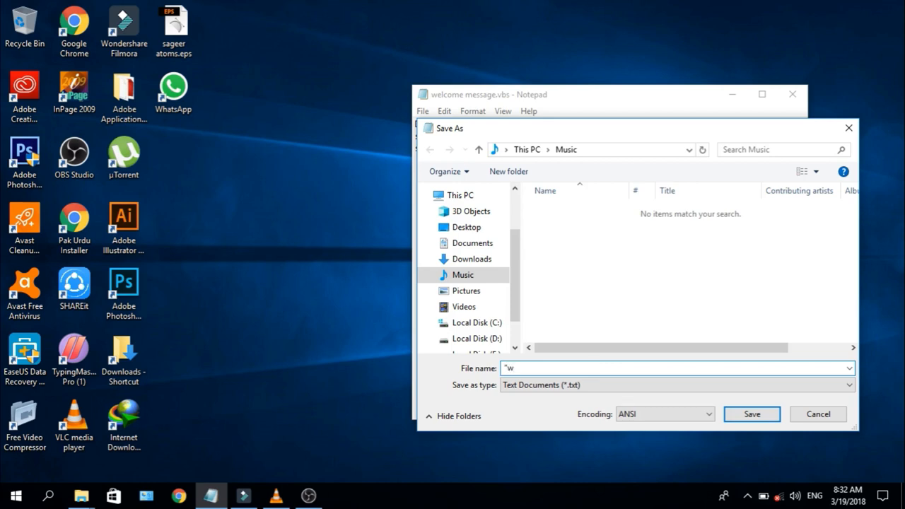
text(el)
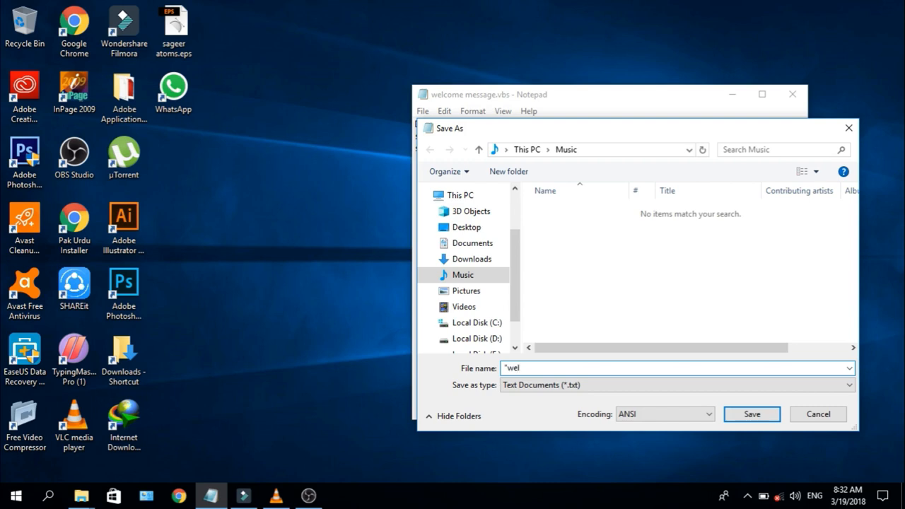
text(come)
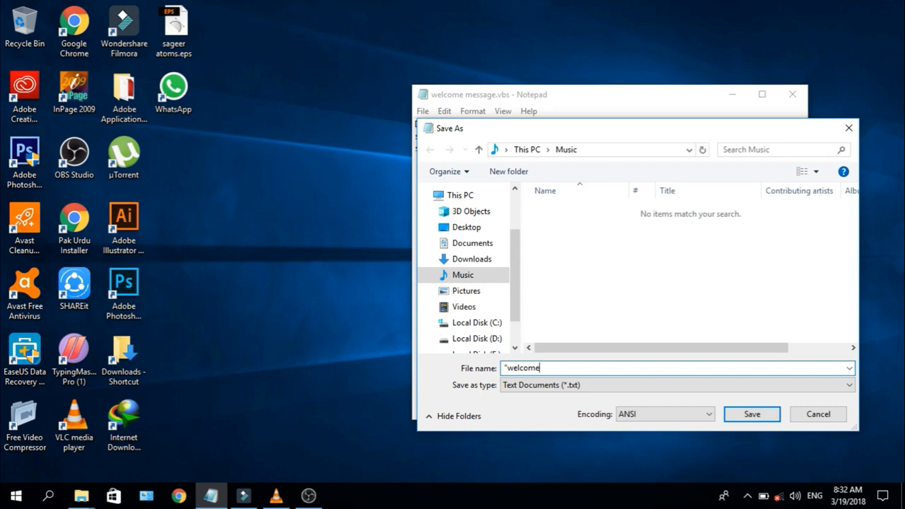
text(mea)
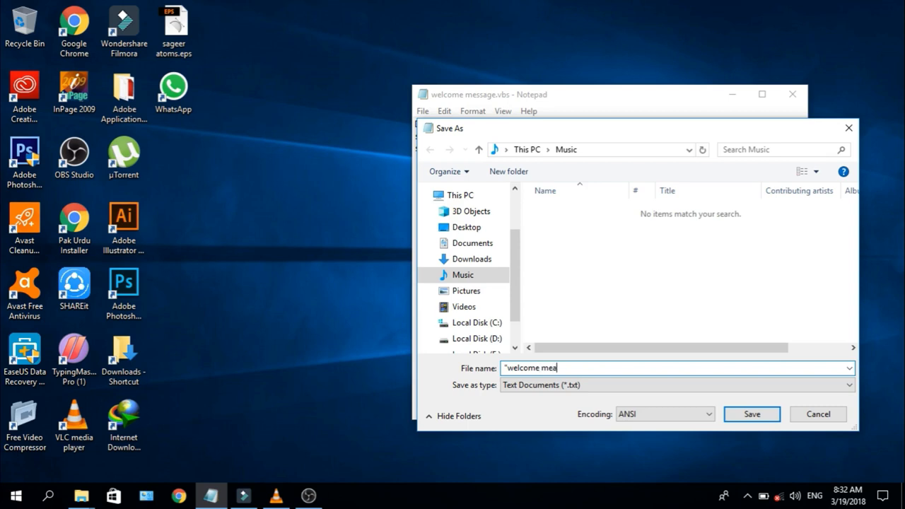
key(Backspace)
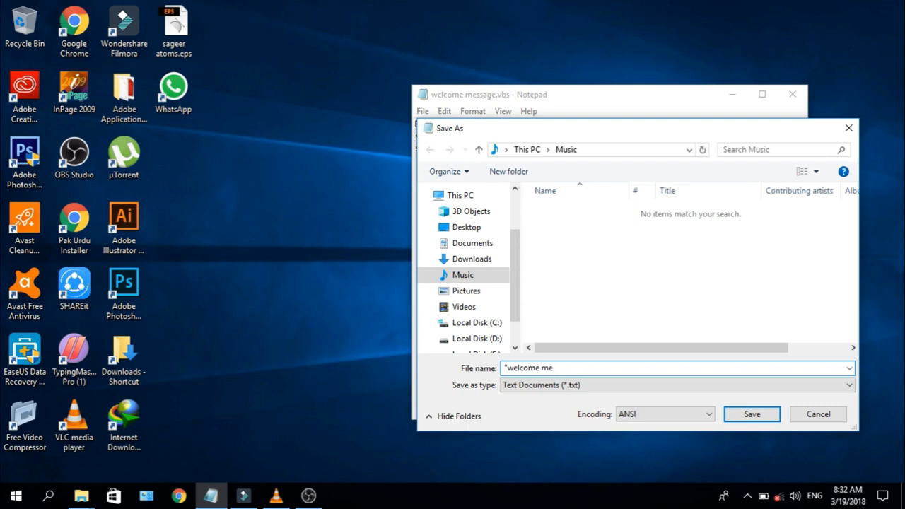
text(ssage)
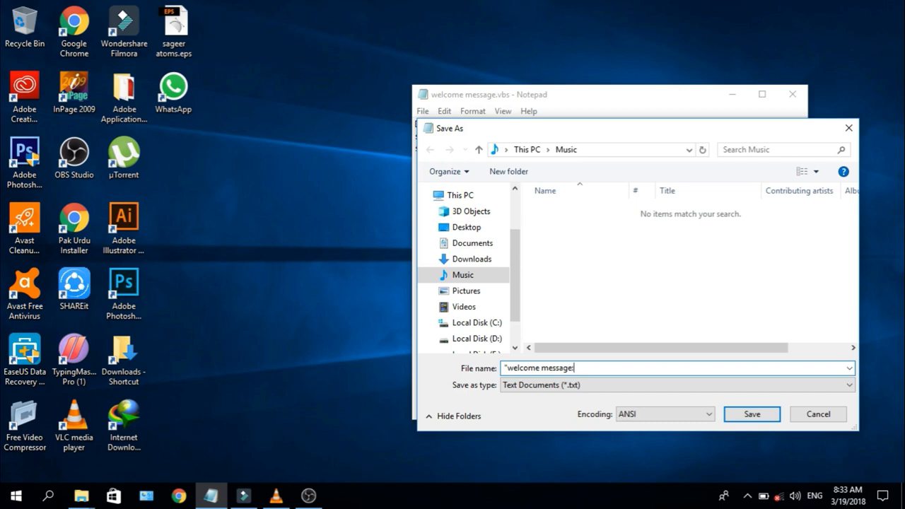
text(v)
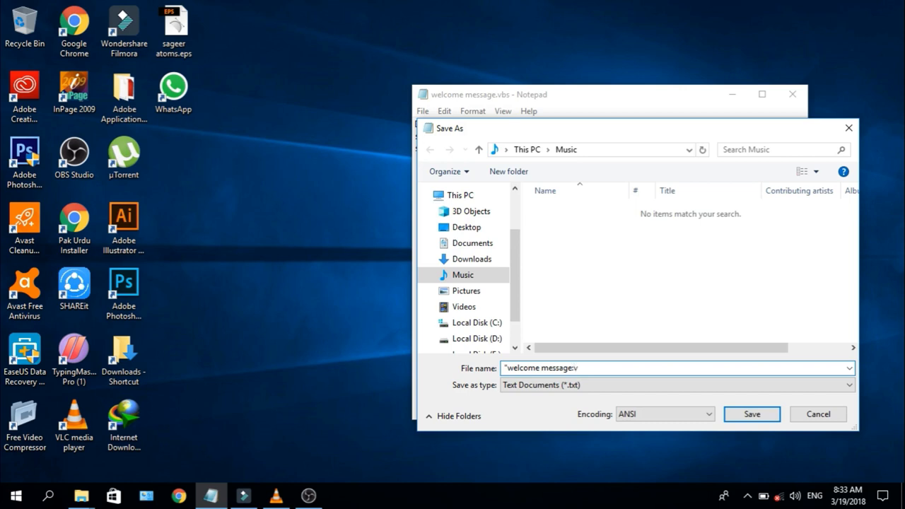
text(b)
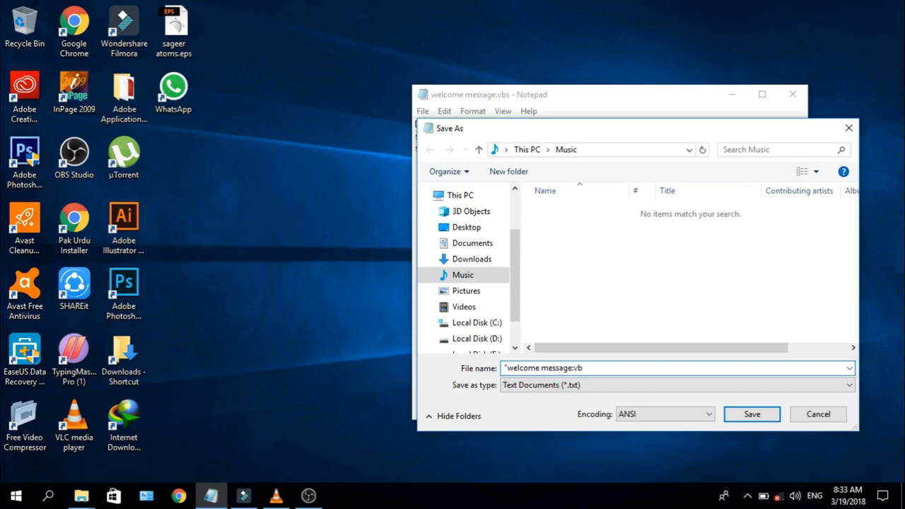
text(s)
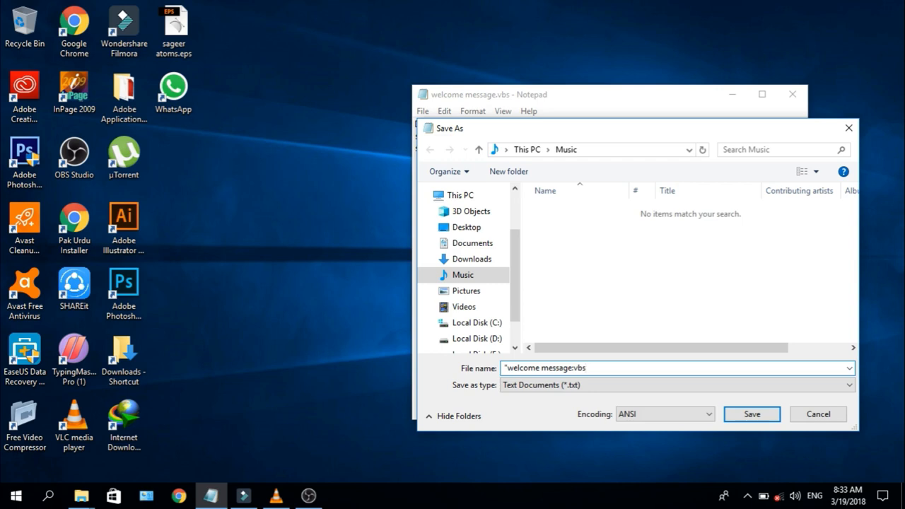
mouse_move(600, 379)
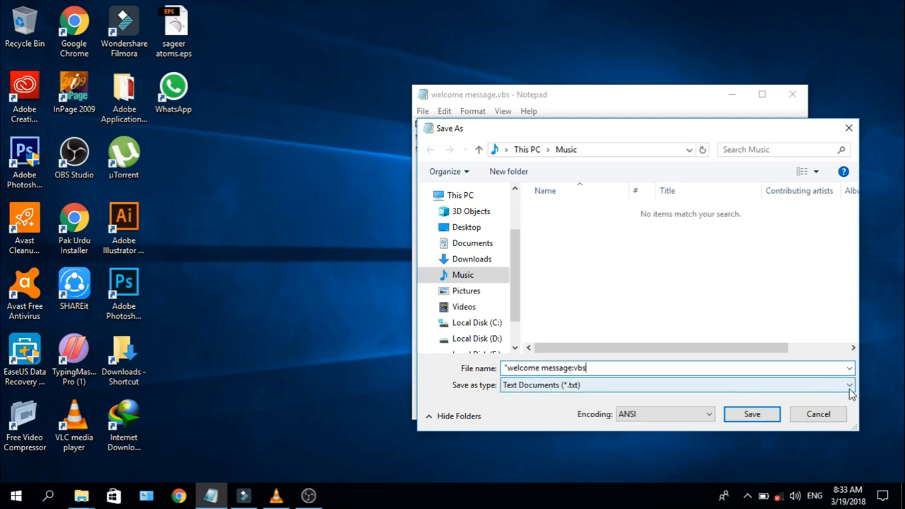
Set Save as type to All Files (*.*) instead of text document.
click(849, 385)
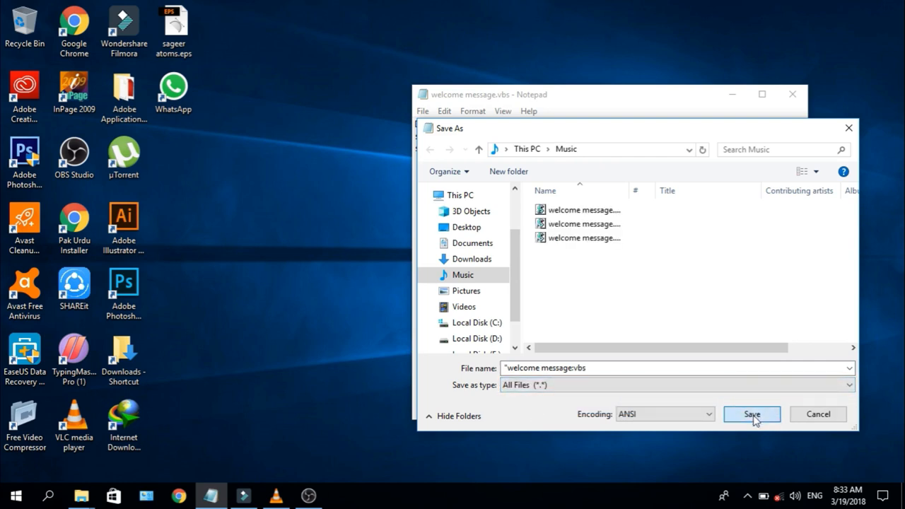
Save the script into Music and create a shortcut to welcome message.vbs beside it.
click(753, 413)
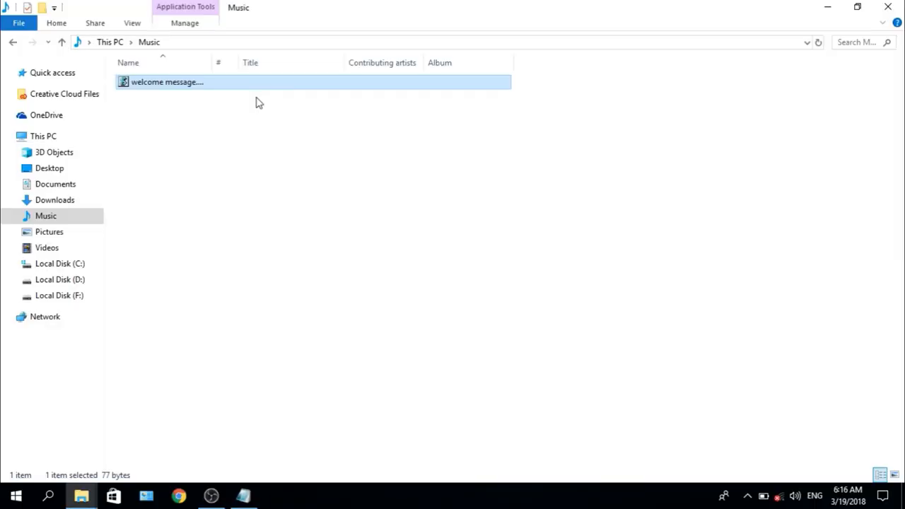
mouse_move(337, 85)
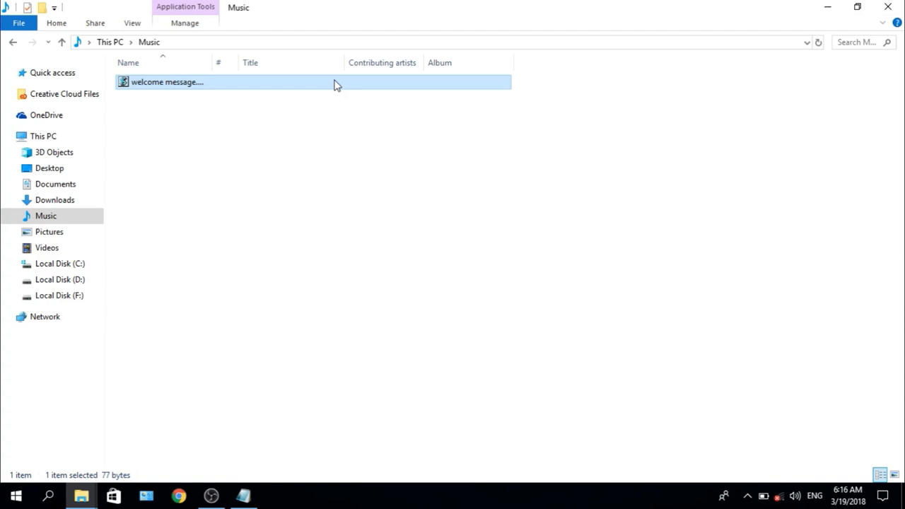
mouse_move(204, 227)
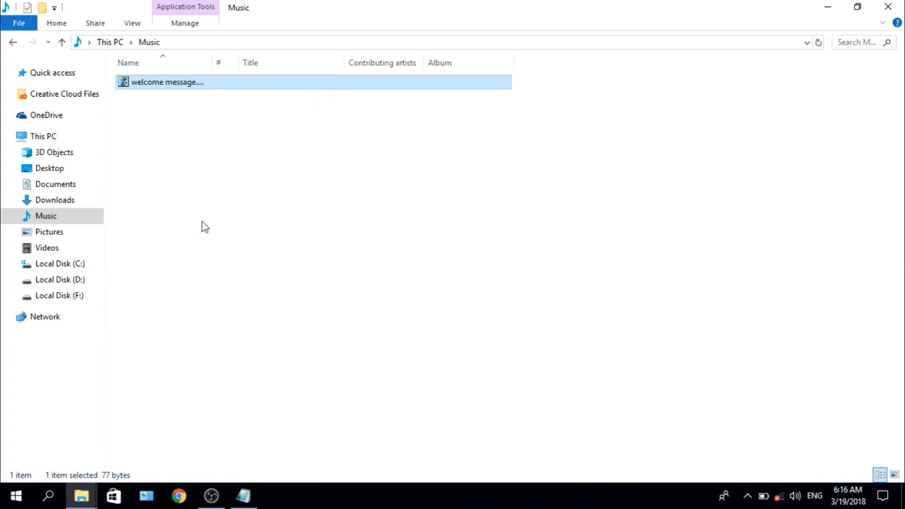
mouse_move(271, 123)
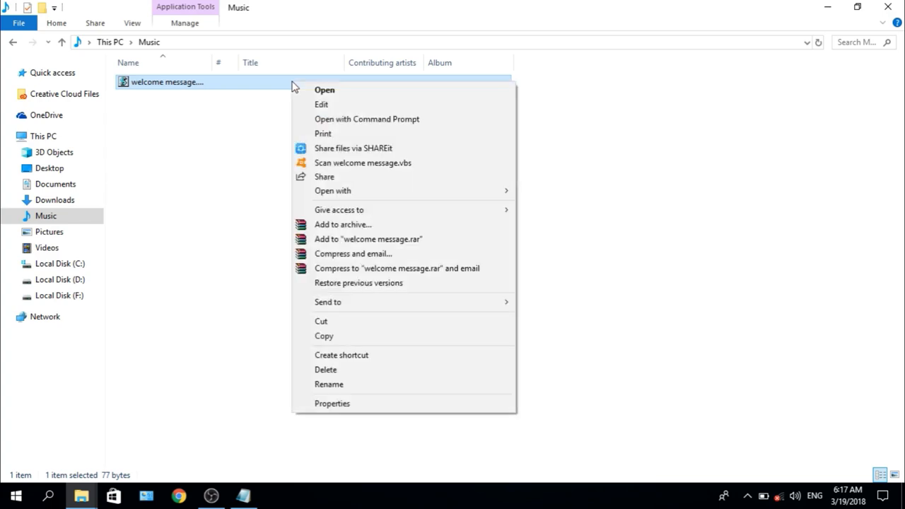
mouse_move(346, 90)
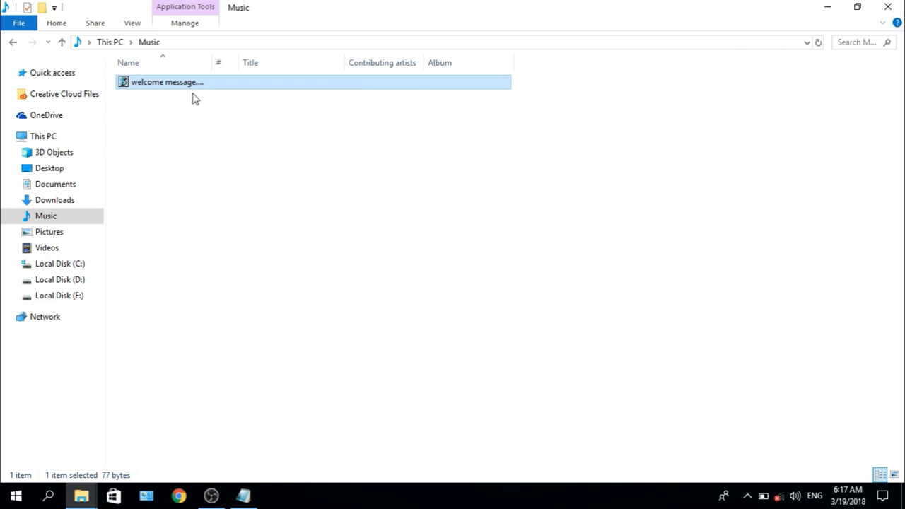
right_click(167, 82)
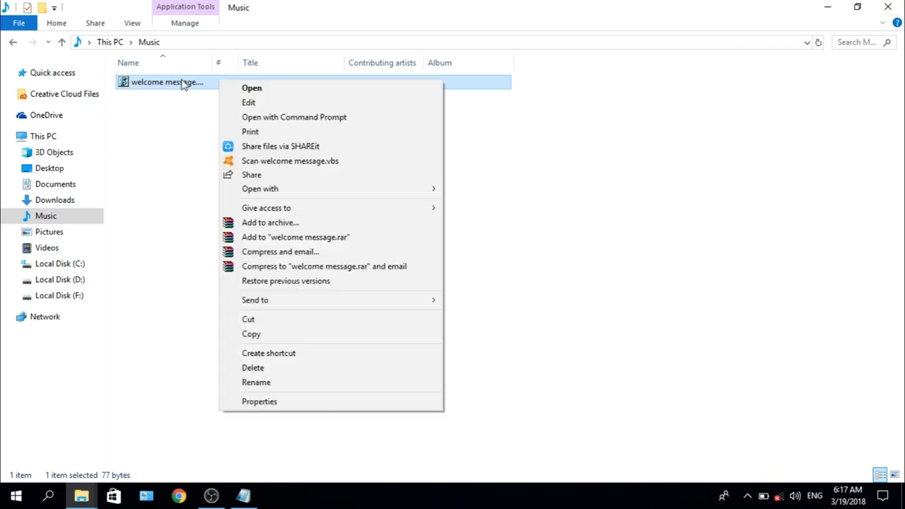
mouse_move(289, 357)
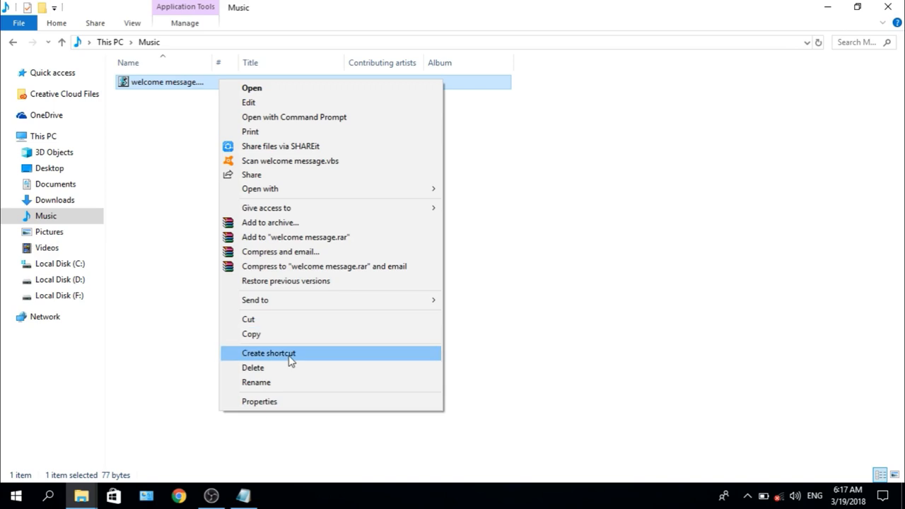
click(269, 353)
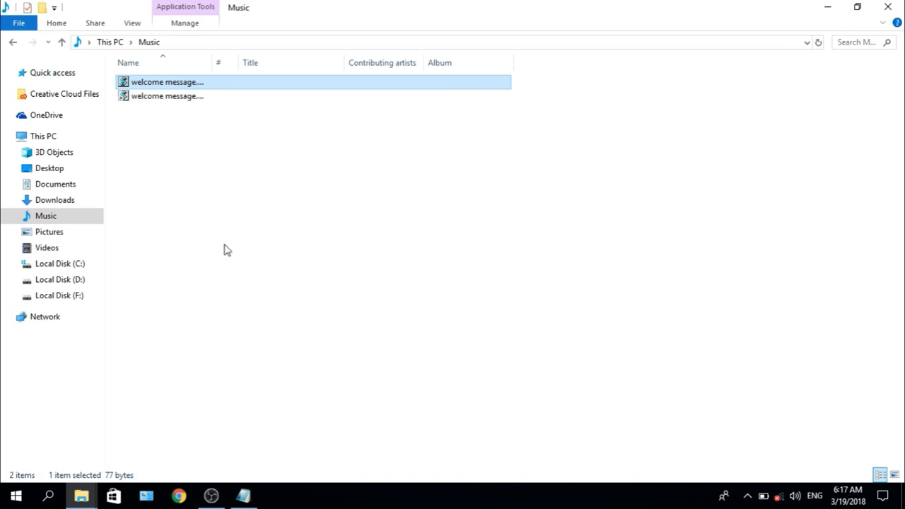
mouse_move(221, 91)
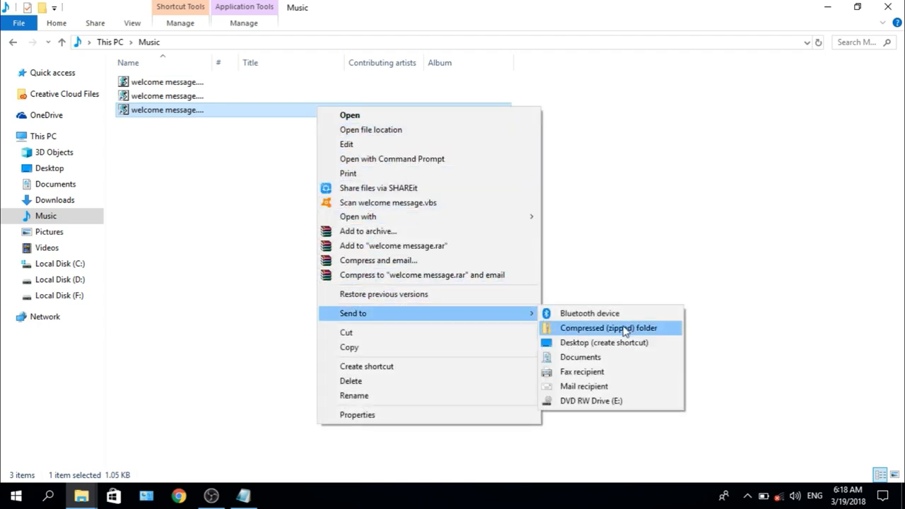
mouse_move(629, 347)
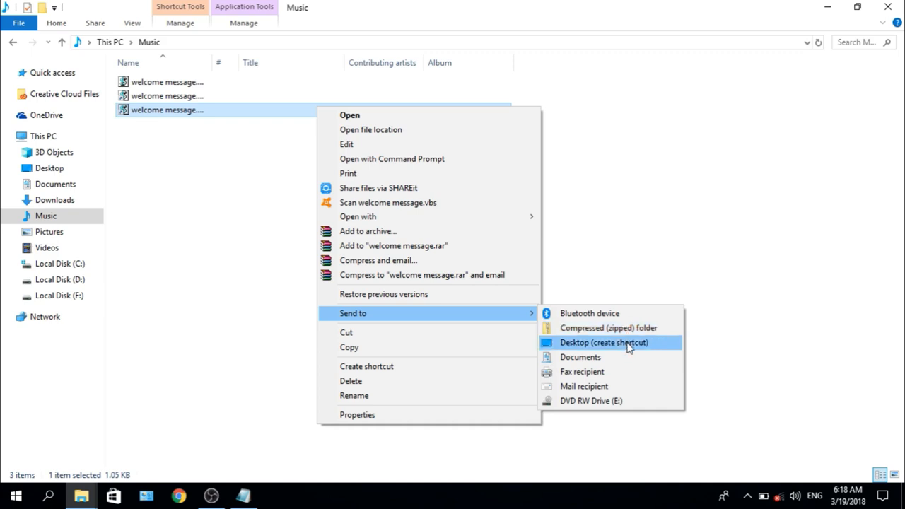
Place the script shortcut on the desktop and bring up Windows search.
click(606, 343)
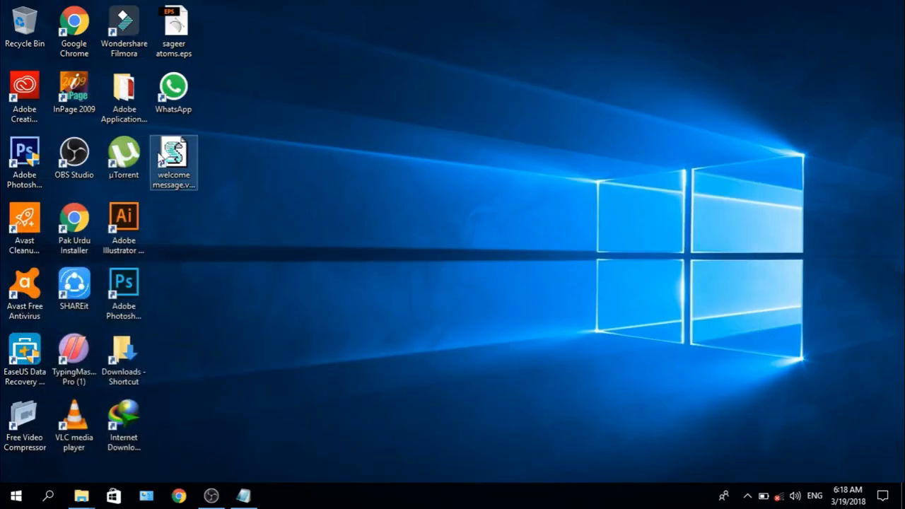
click(373, 27)
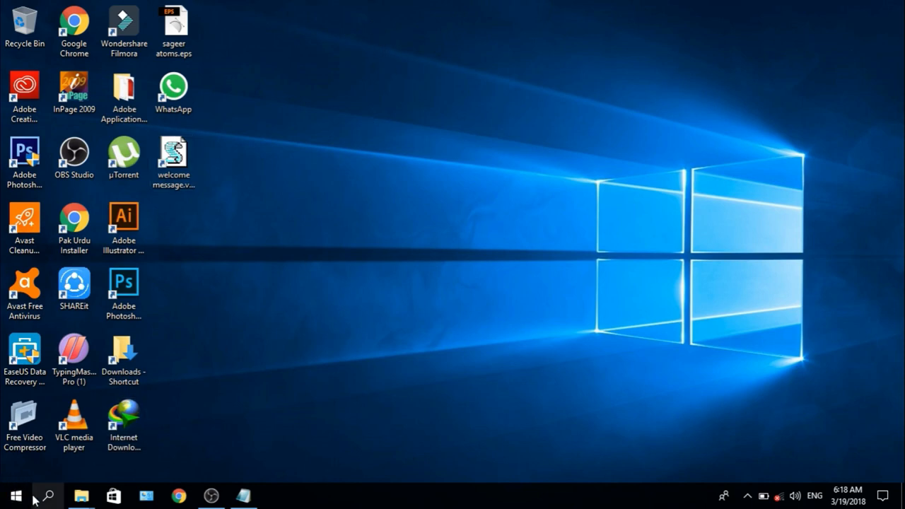
mouse_move(81, 495)
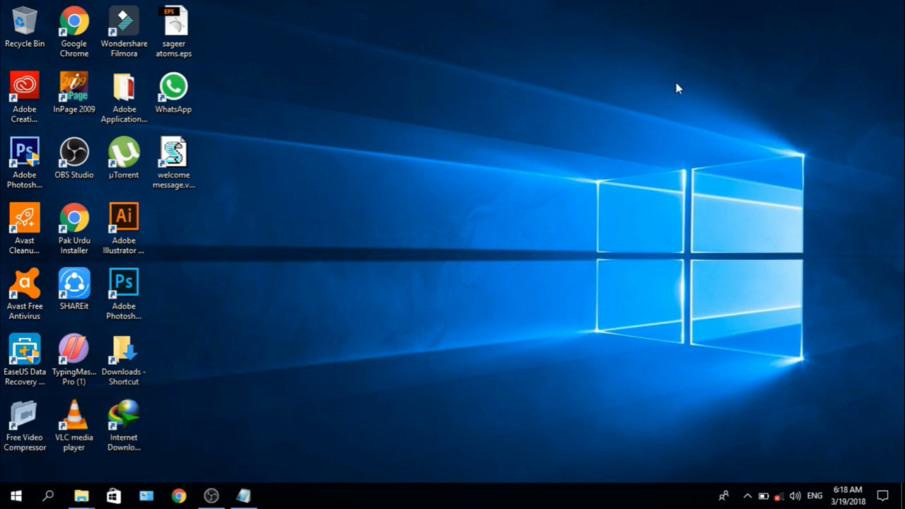
mouse_move(48, 495)
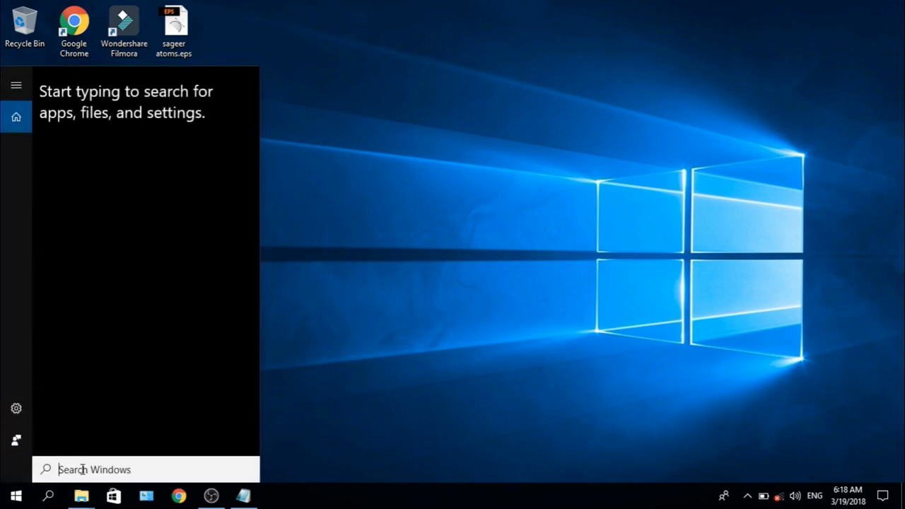
Dismiss Start search and launch the Run dialog from the Win+X menu.
click(15, 495)
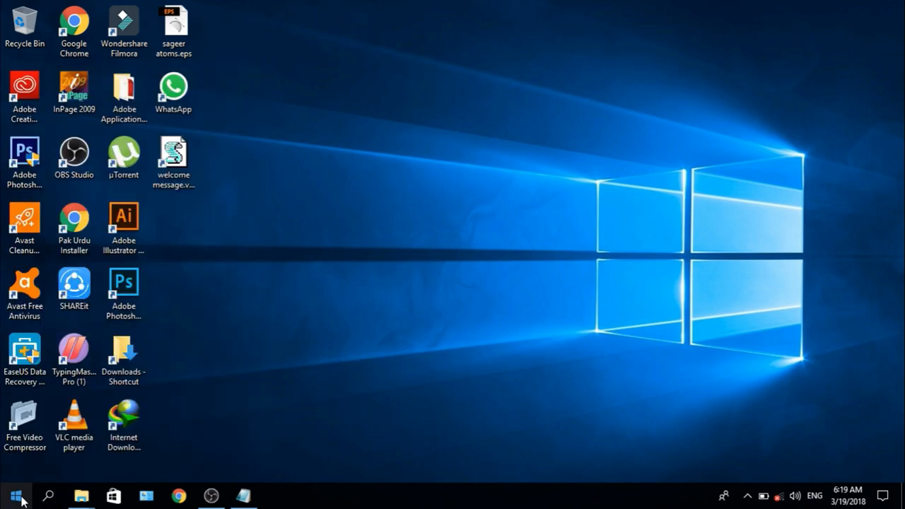
right_click(14, 495)
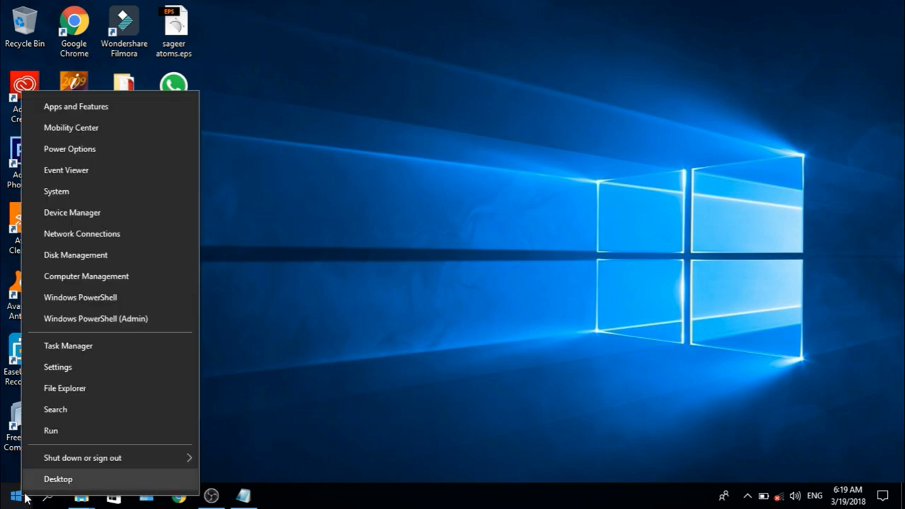
mouse_move(82, 458)
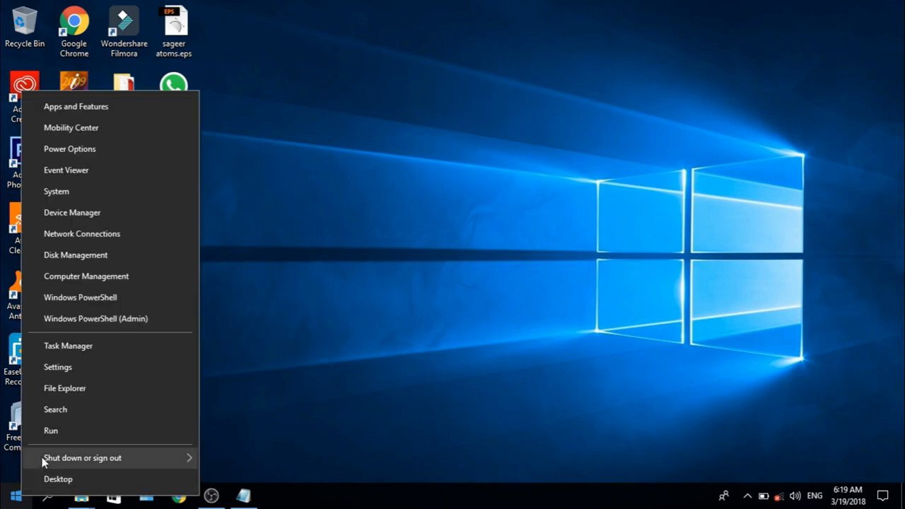
click(51, 430)
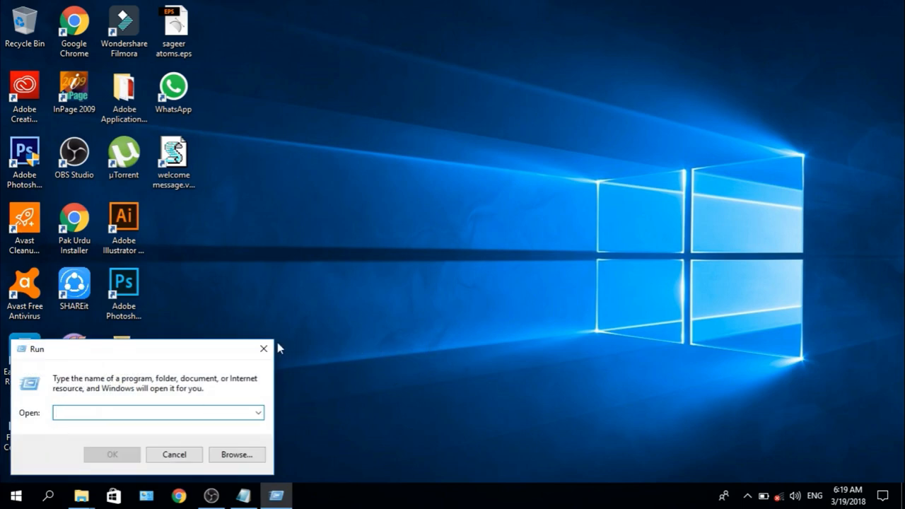
mouse_move(419, 323)
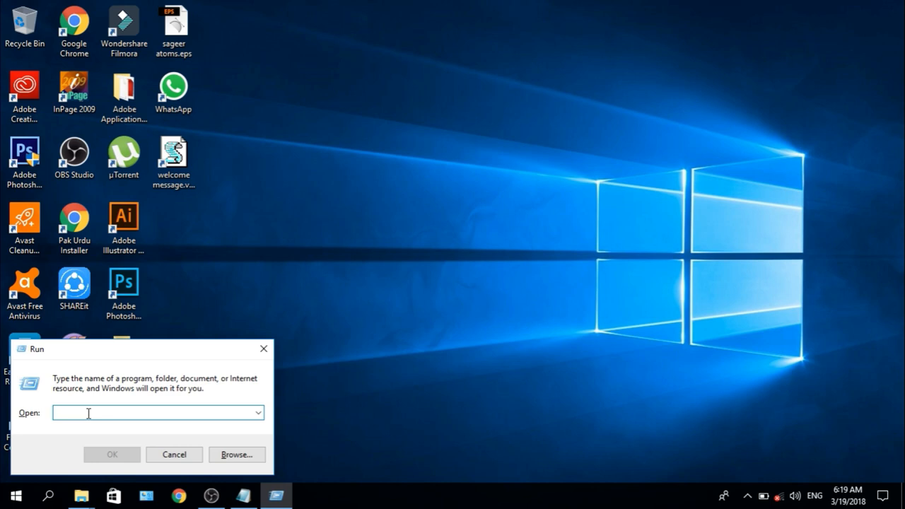
Enter shell:startup in the Run box, correcting a typo, to reach the Startup folder.
text(Sh)
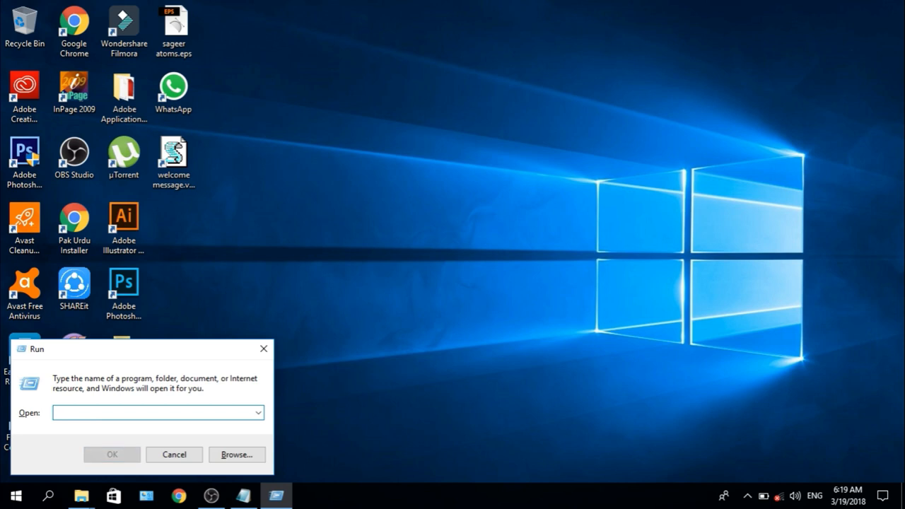
text(shell)
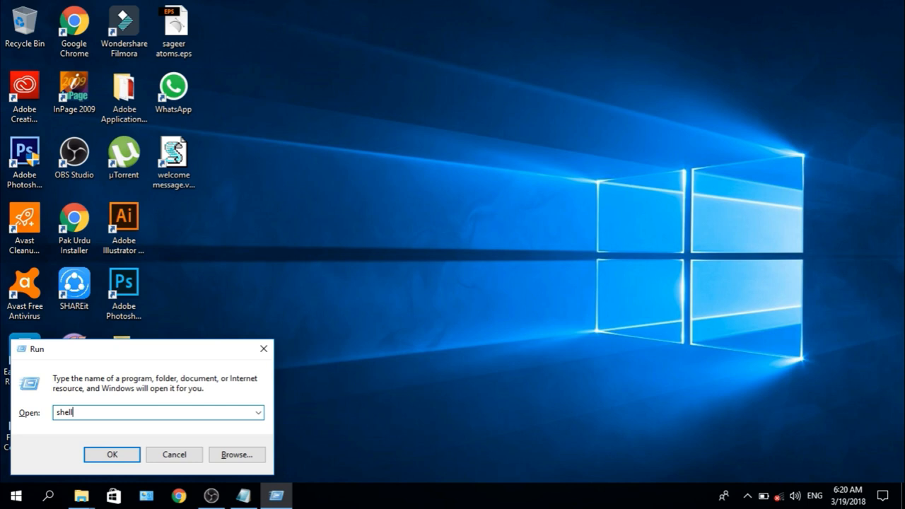
text(:s)
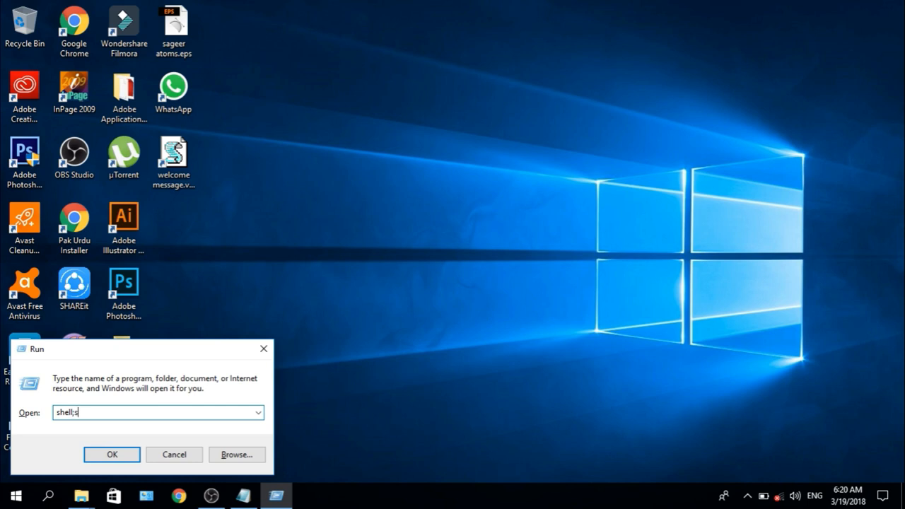
key(Backspace)
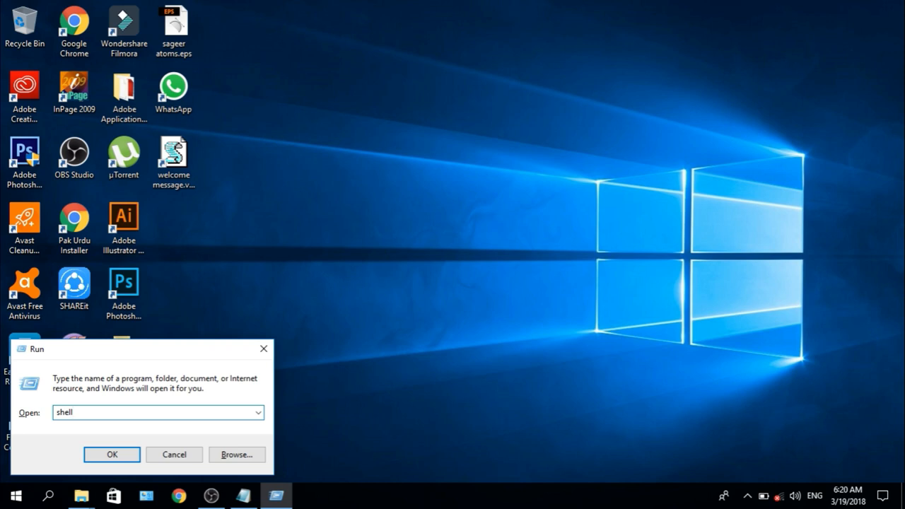
text(:s)
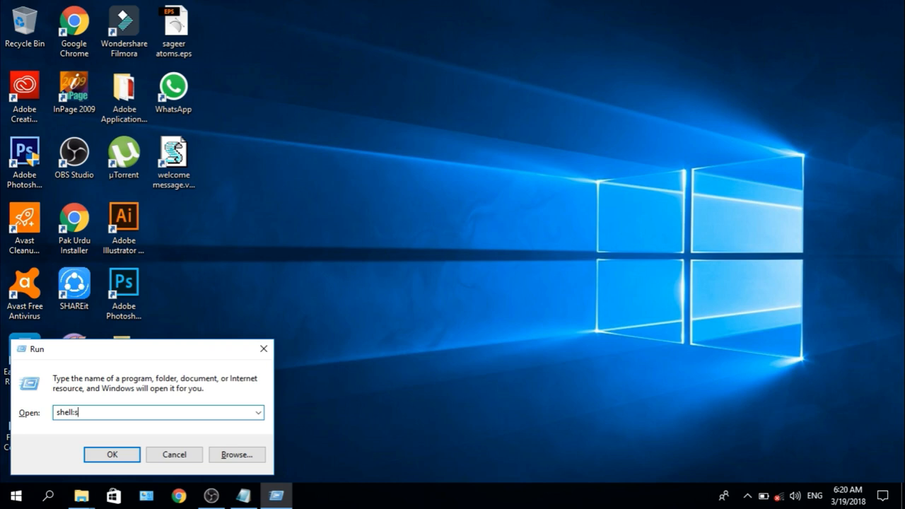
text(tart)
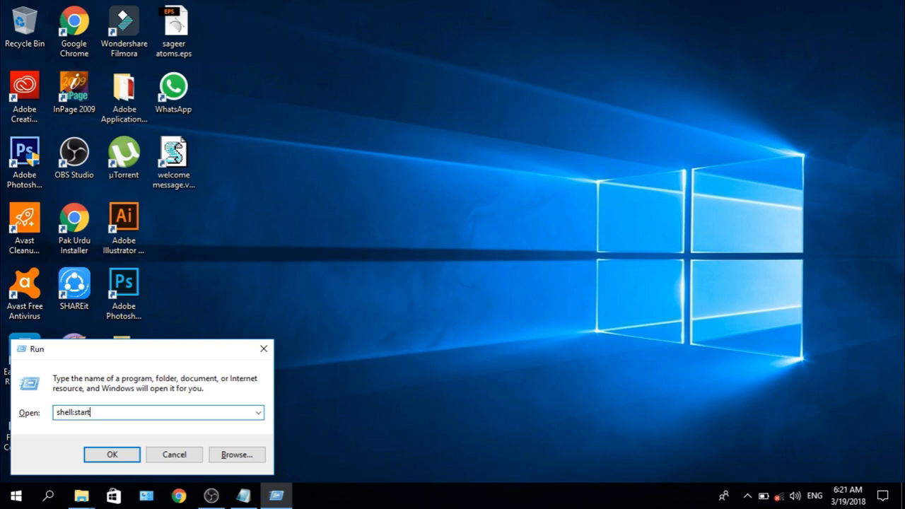
text(u)
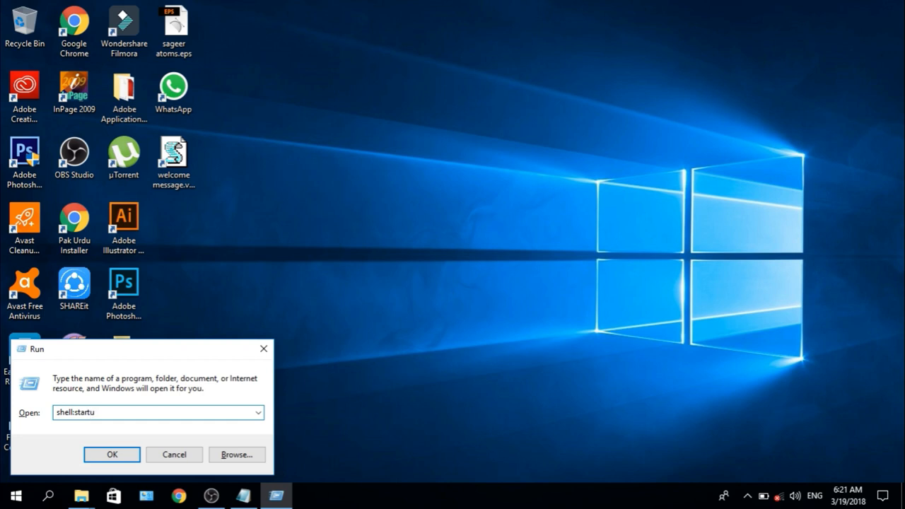
text(p)
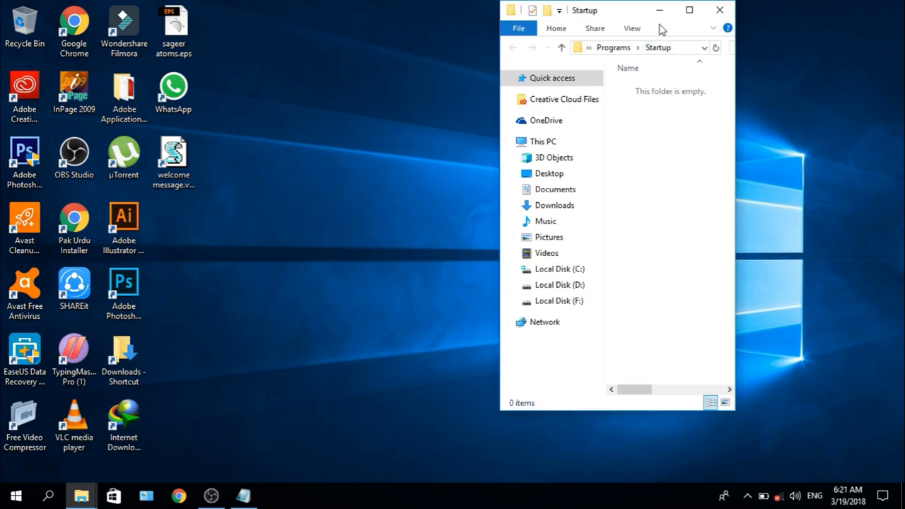
Maximize the Startup folder window before pasting the welcome message.vbs shortcut.
click(173, 156)
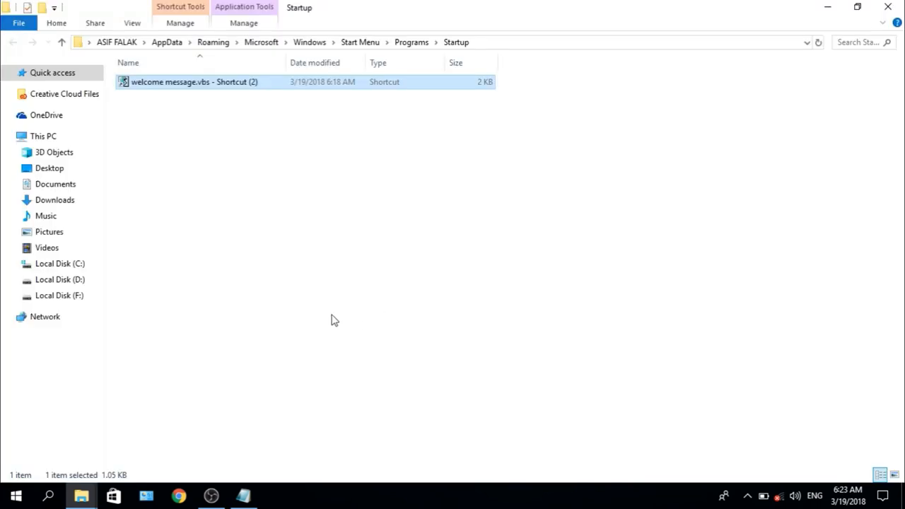
mouse_move(268, 105)
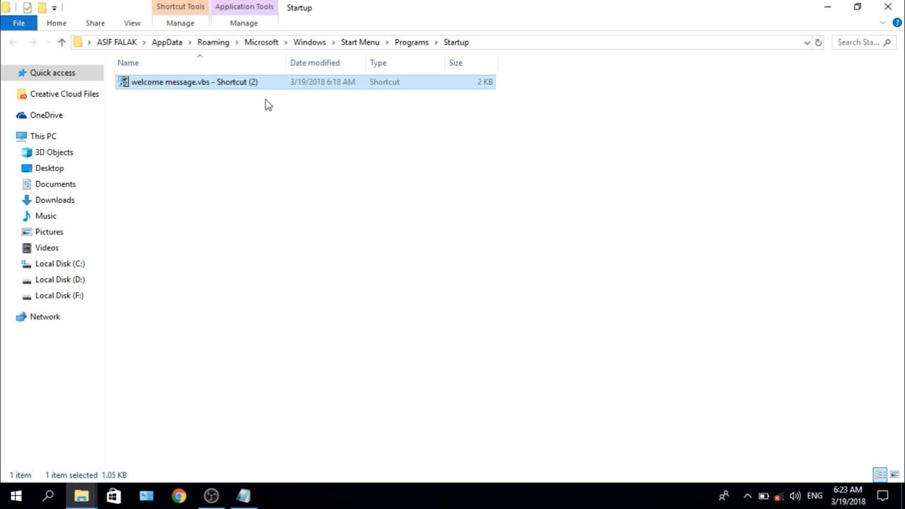
mouse_move(324, 112)
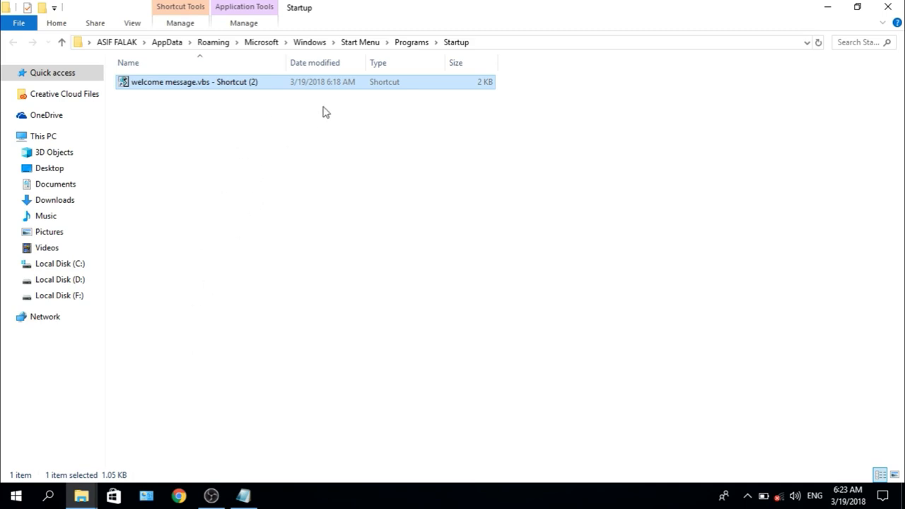
mouse_move(343, 86)
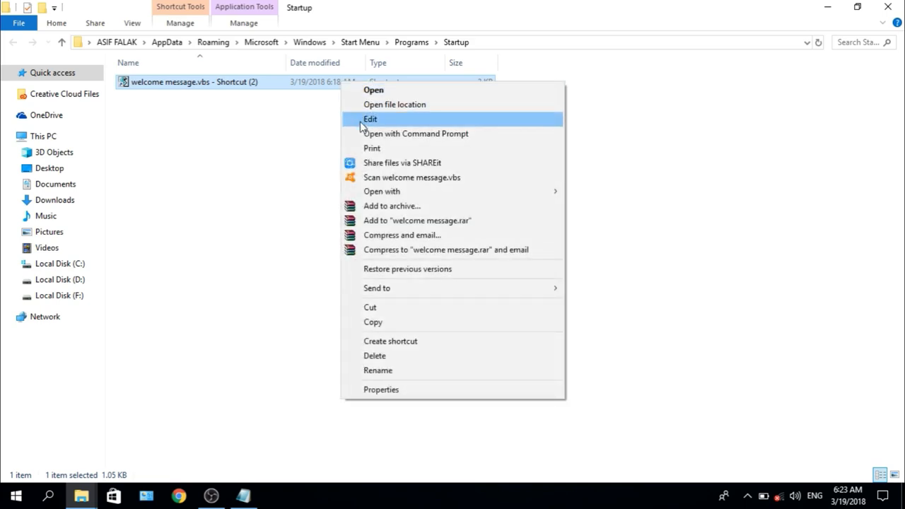
Review the welcome message.vbs speaking code via Edit and close Notepad again.
click(370, 119)
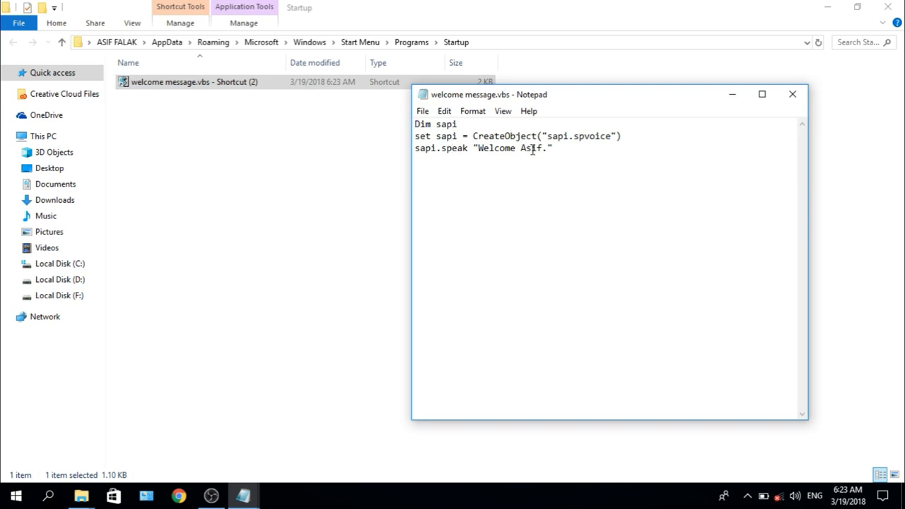
click(793, 93)
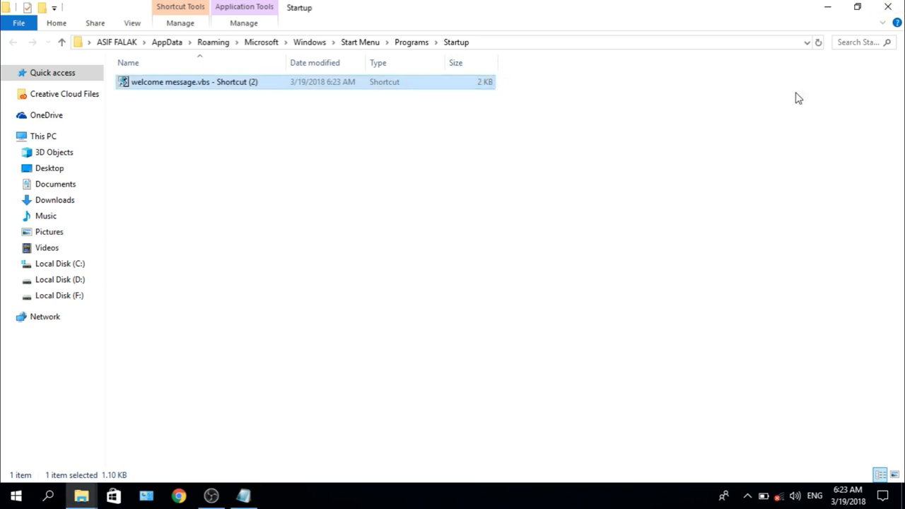
mouse_move(269, 303)
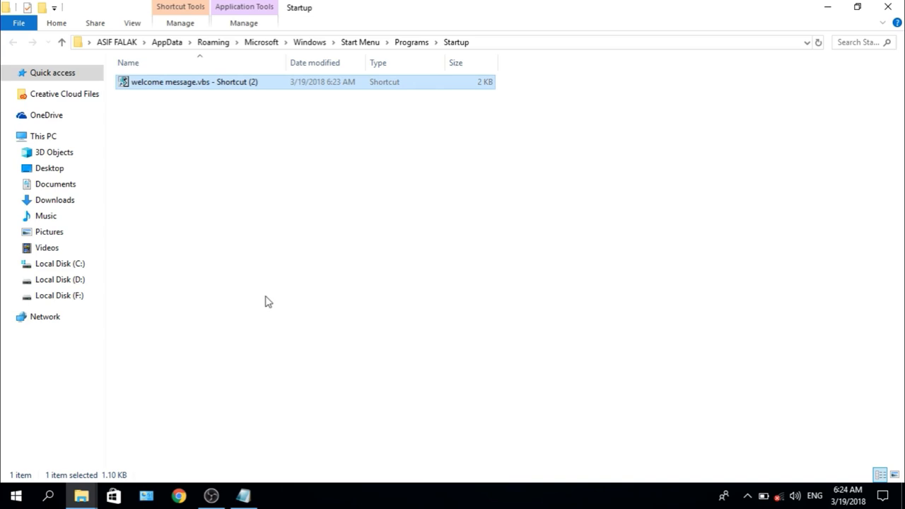
mouse_move(472, 348)
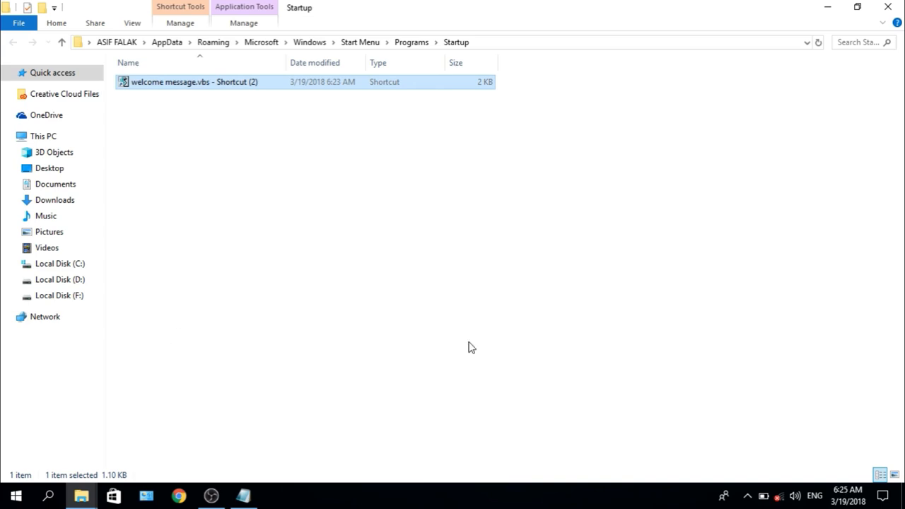
mouse_move(309, 209)
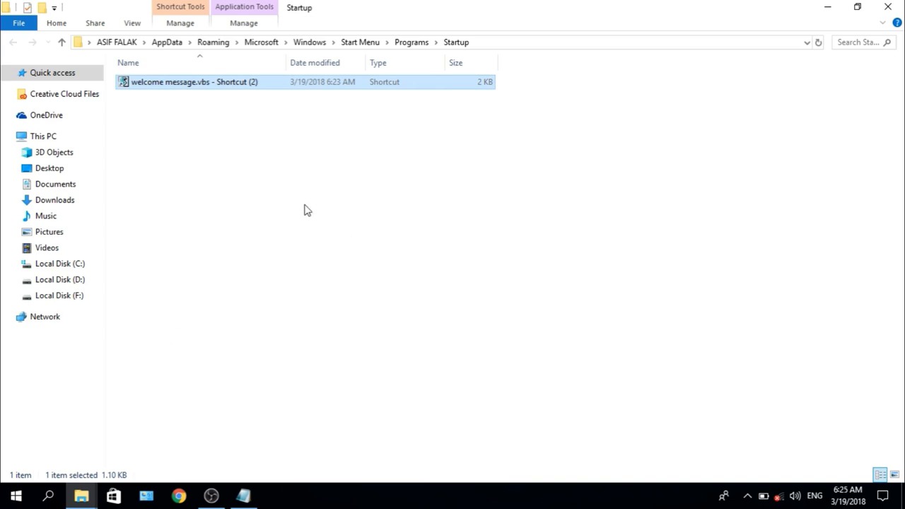
mouse_move(116, 343)
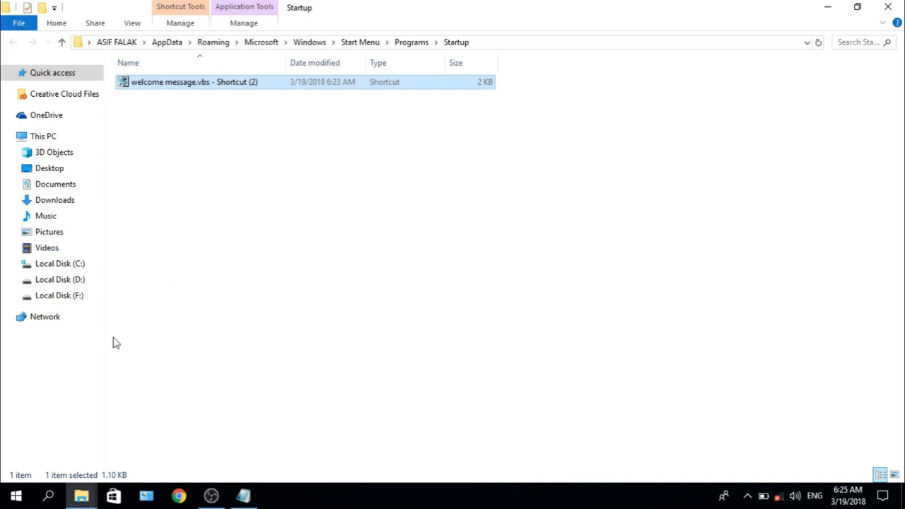
mouse_move(379, 300)
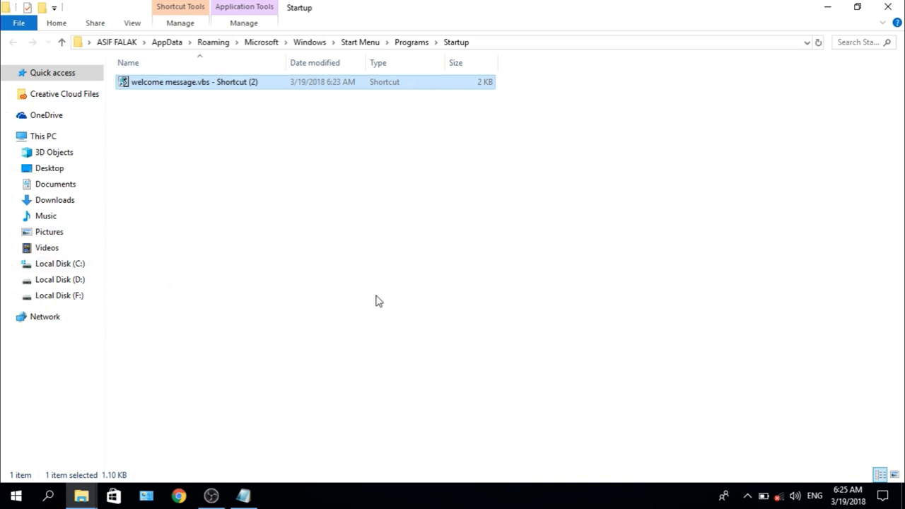
mouse_move(292, 308)
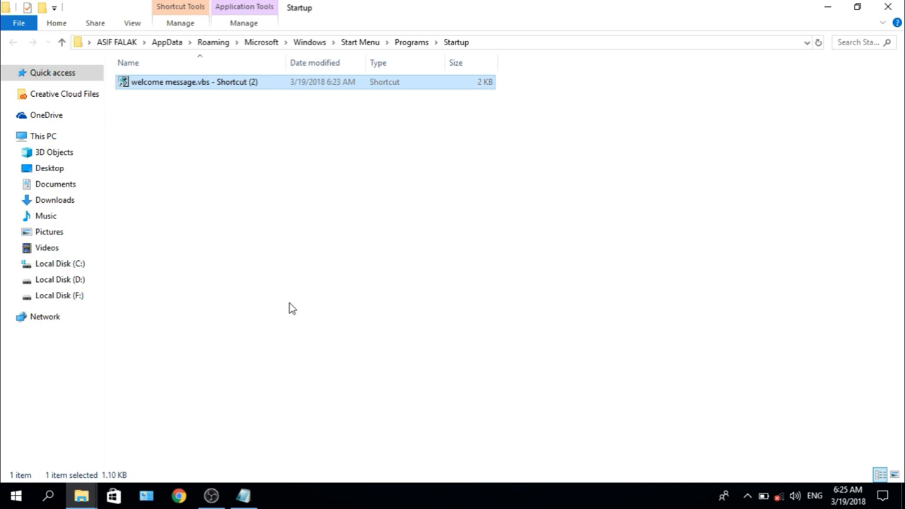